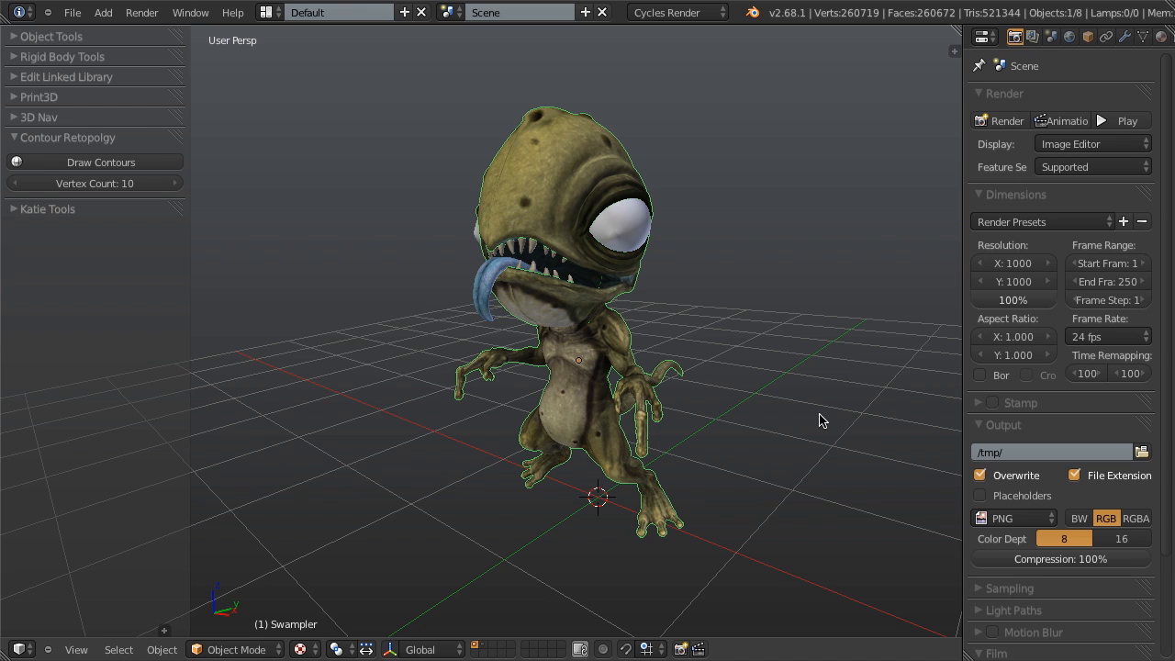
mouse_move(650, 371)
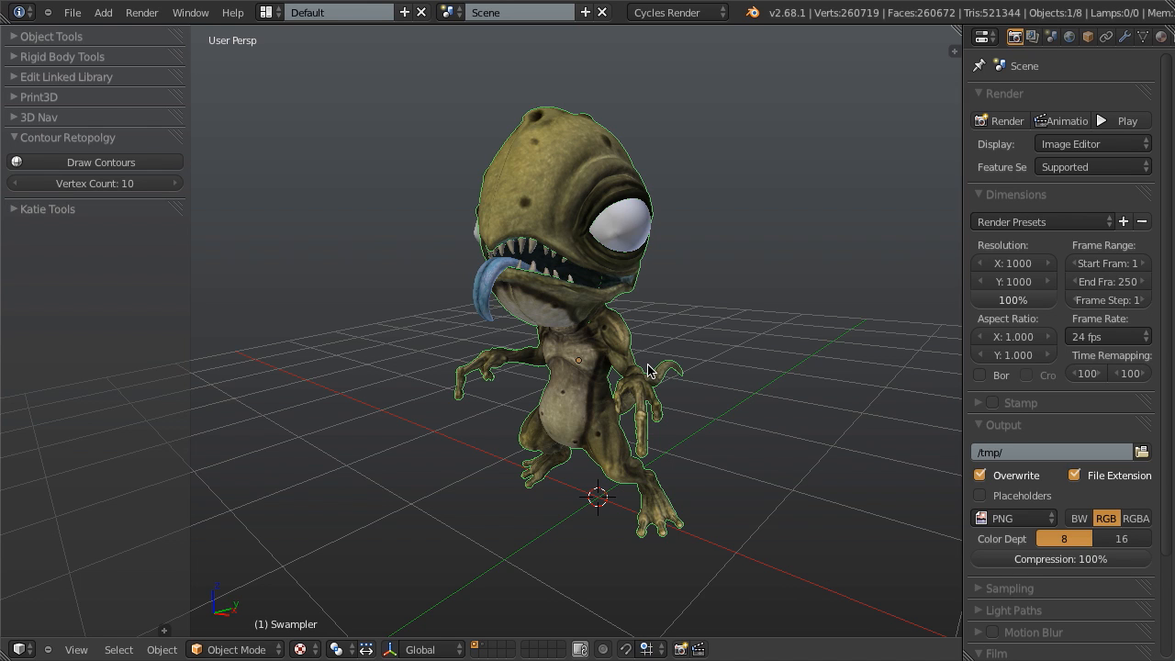
mouse_move(697, 382)
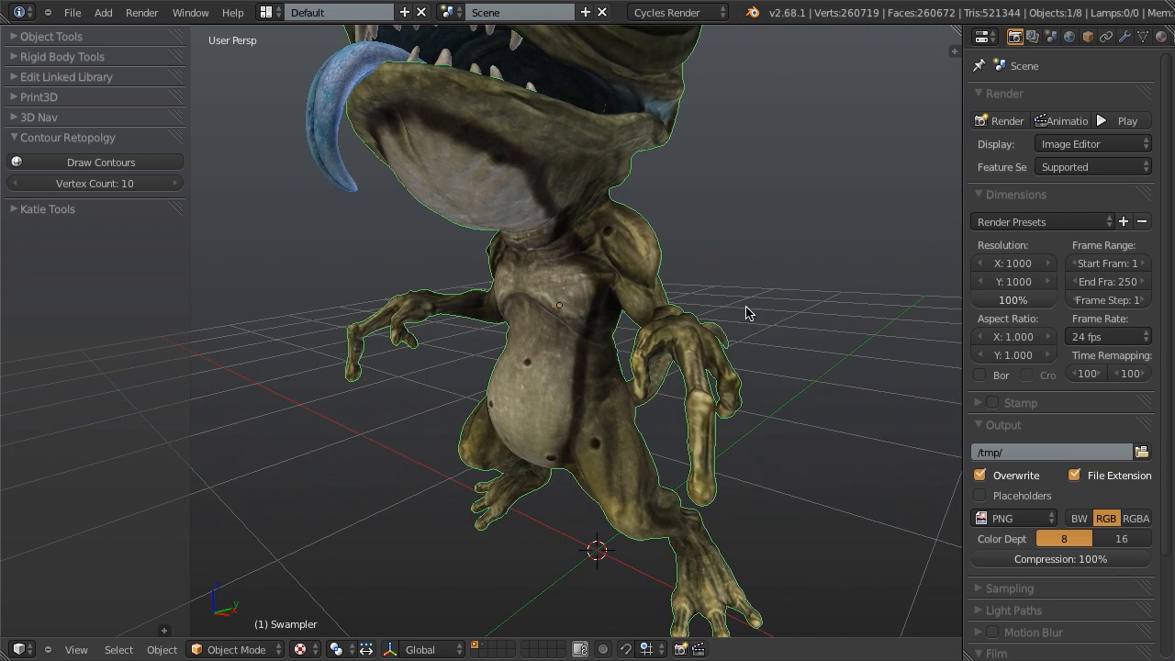
Add a new Cube mesh and begin editing it into a patch at the creature's shoulder.
click(103, 11)
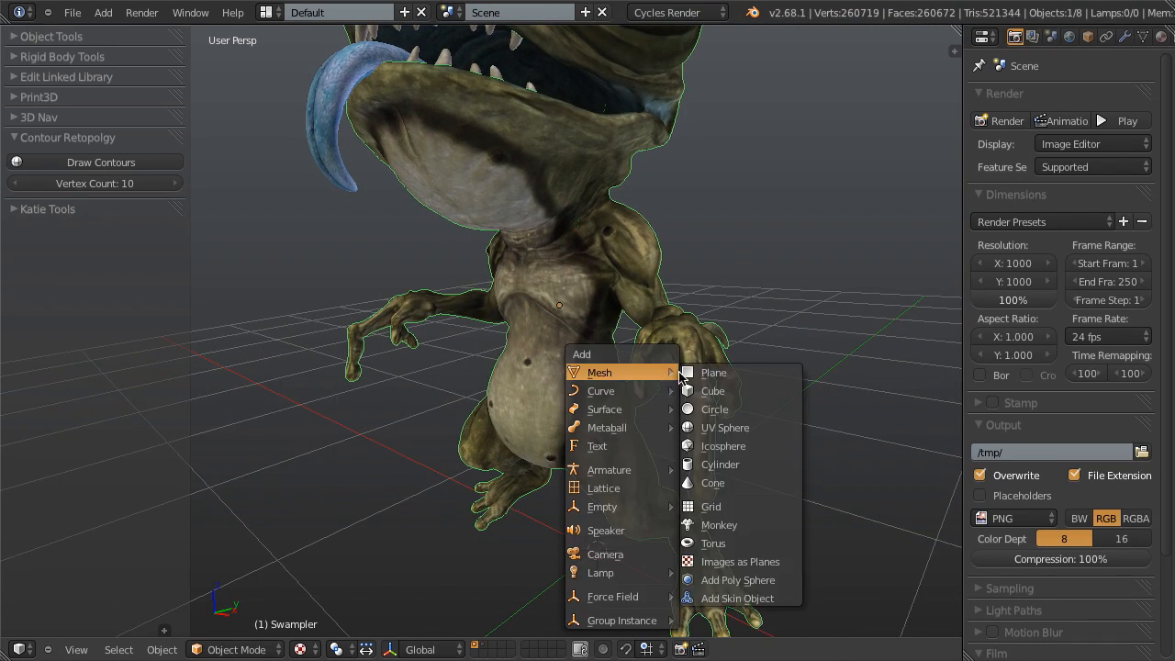
click(712, 392)
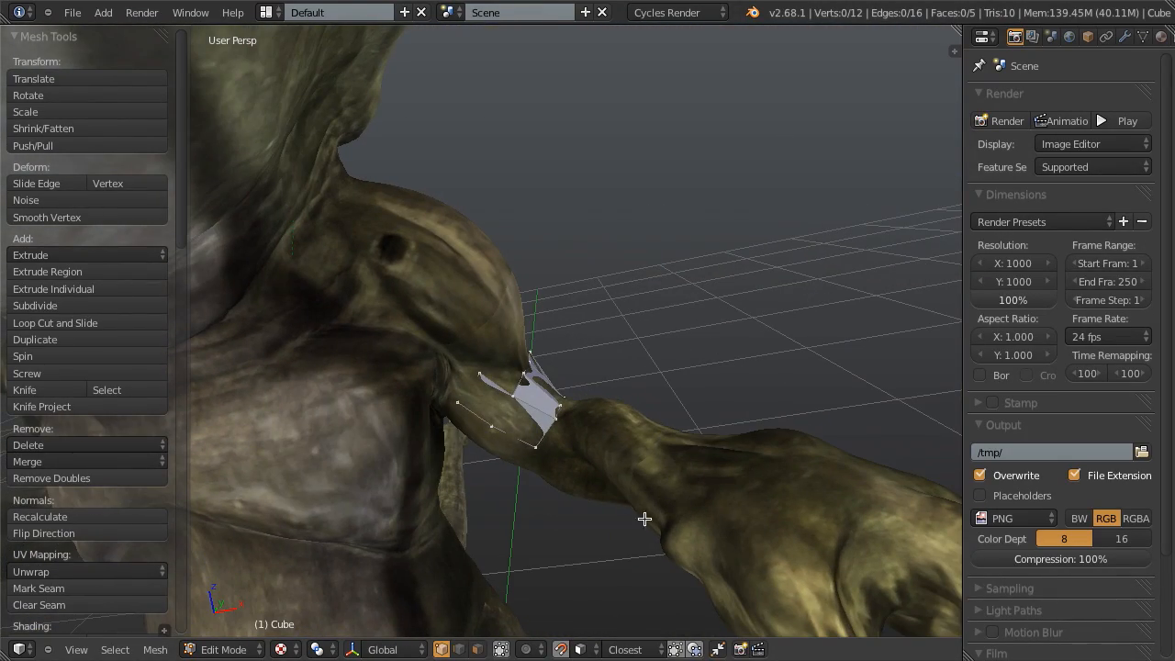
mouse_move(576, 423)
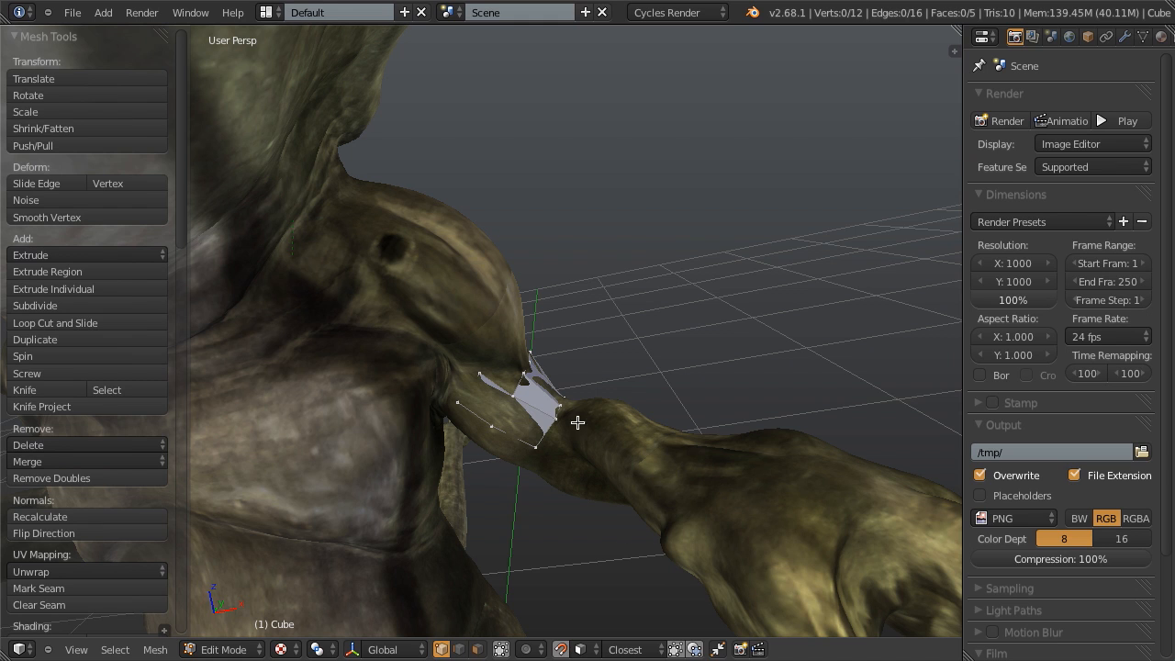
mouse_move(534, 450)
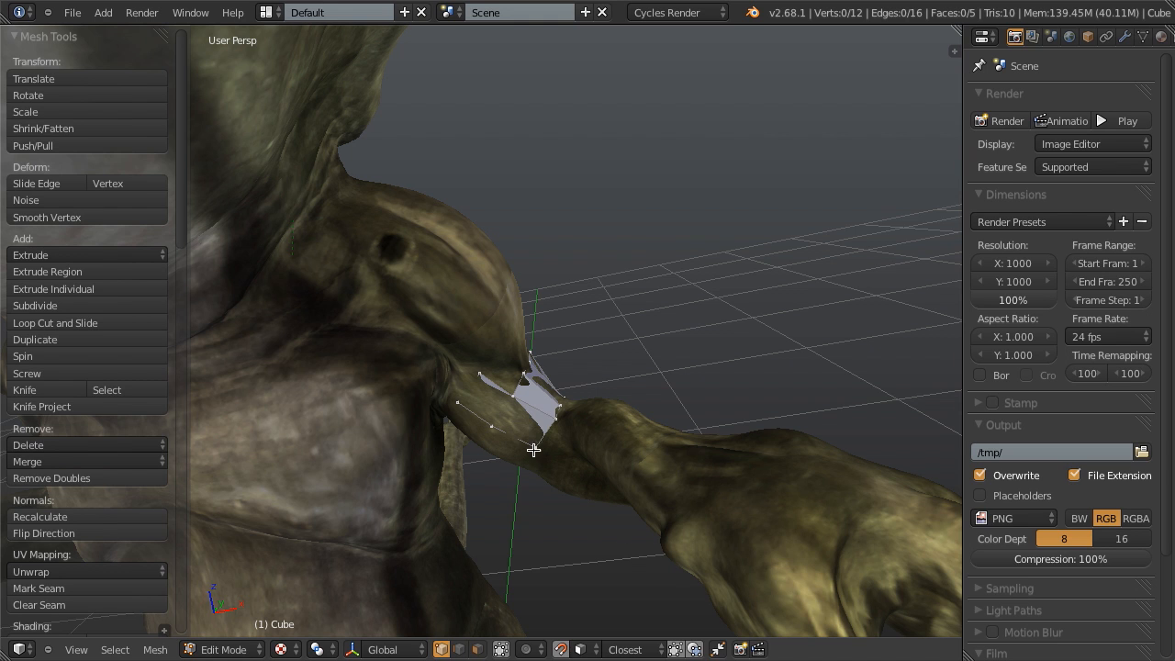
mouse_move(541, 463)
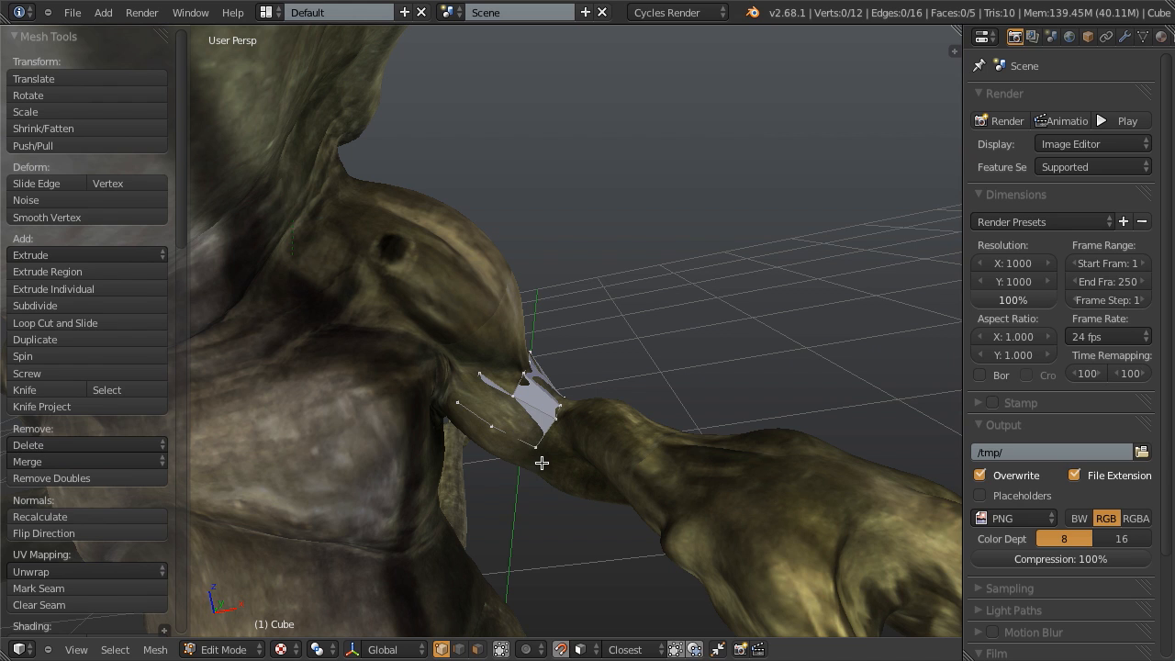
click(542, 404)
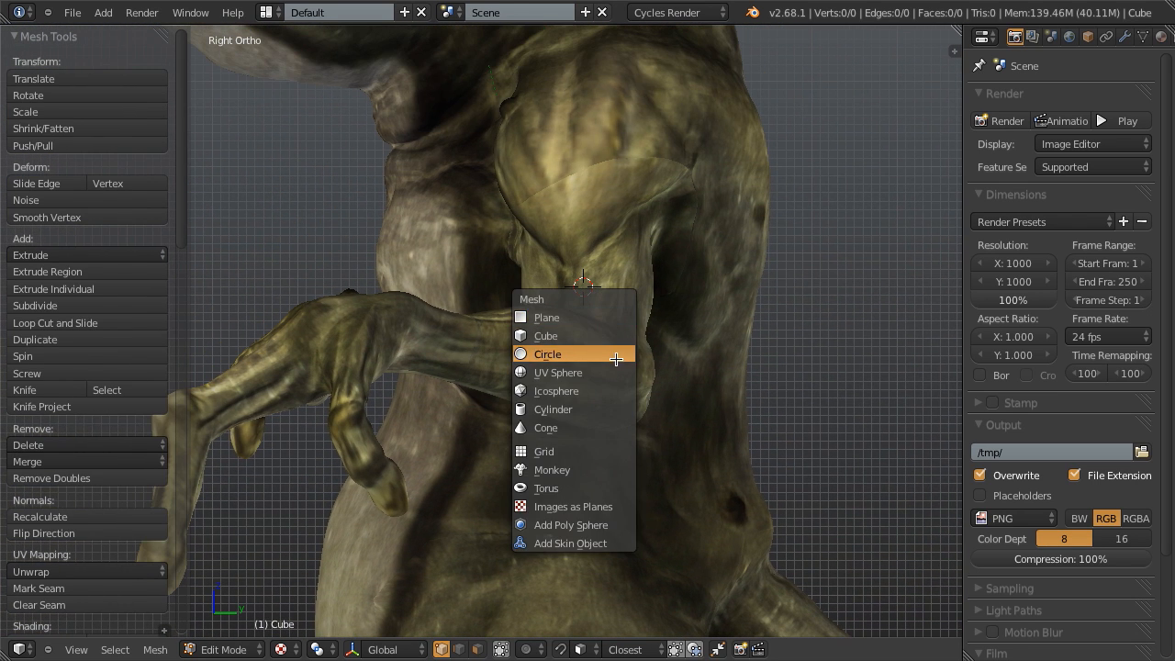
Add a 12-vertex circle ring to the Cube mesh around the upper arm.
click(547, 353)
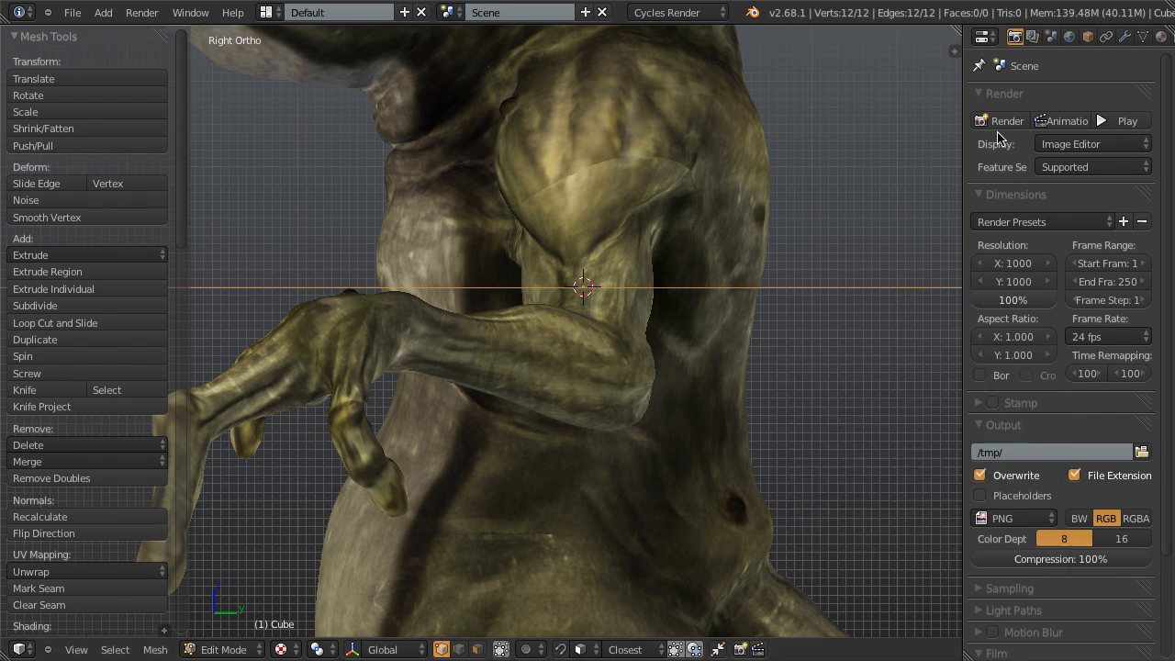
Add a Shrinkwrap modifier to the ring mesh targeting the Swampler creature.
click(1065, 99)
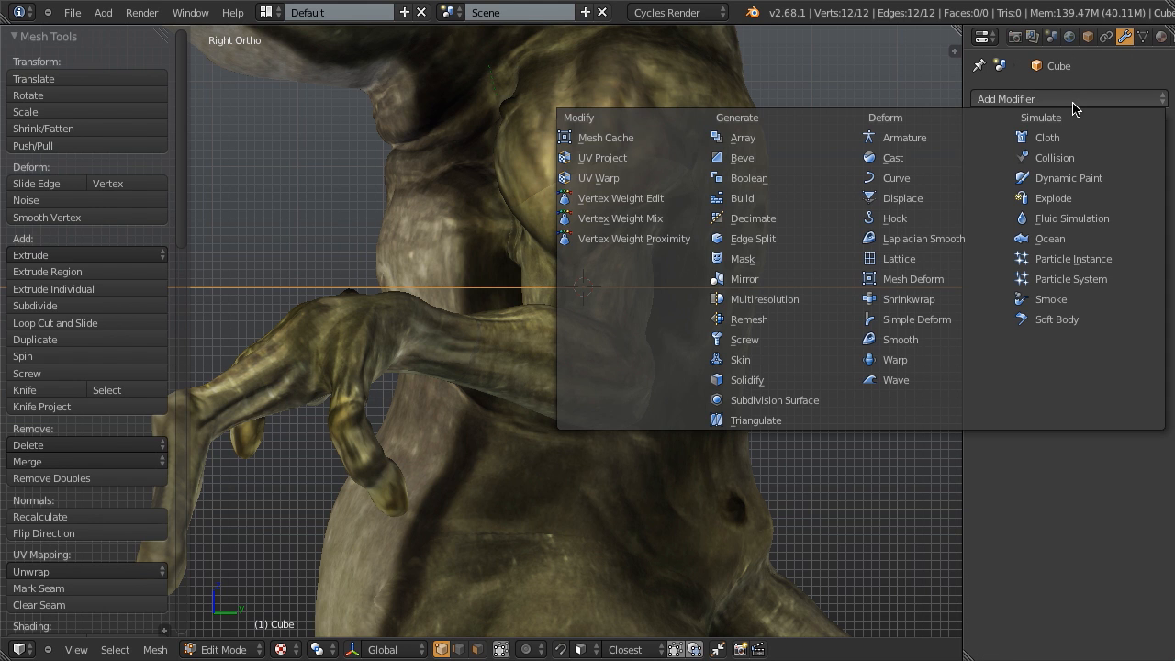
mouse_move(929, 298)
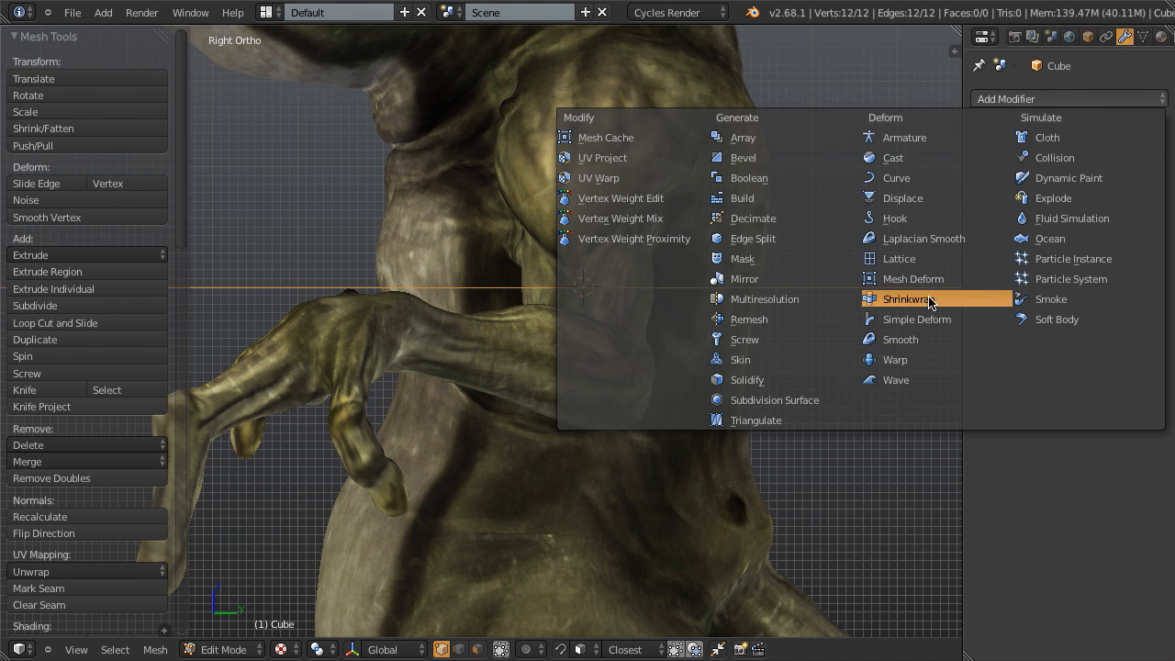
click(907, 298)
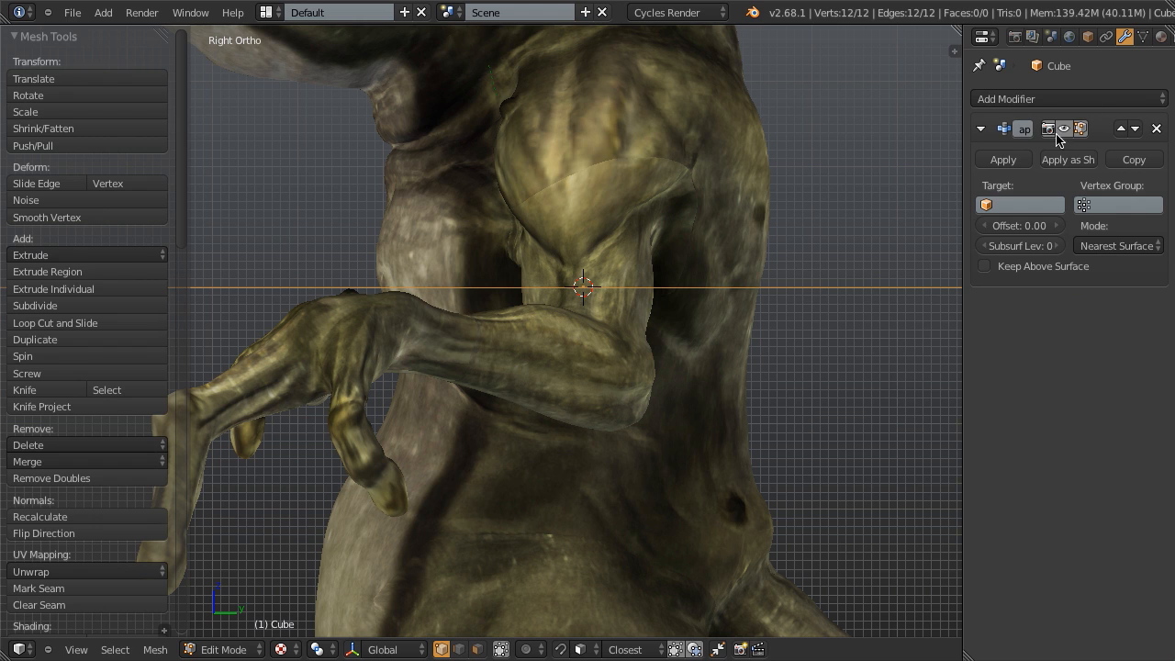
click(1019, 205)
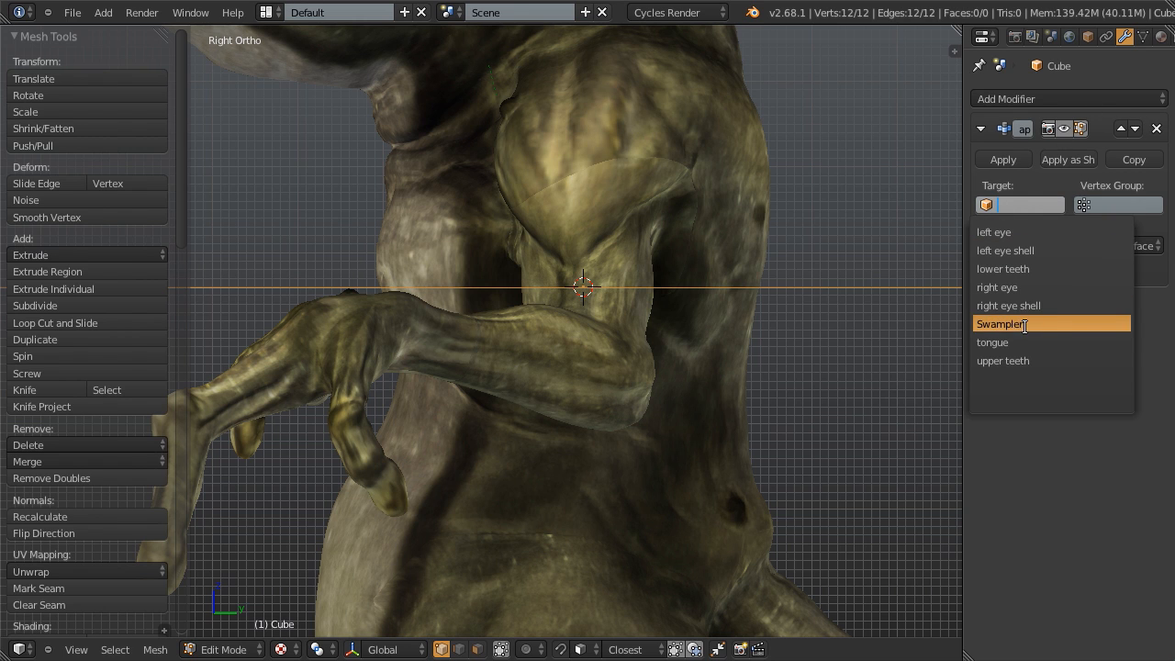
click(1001, 323)
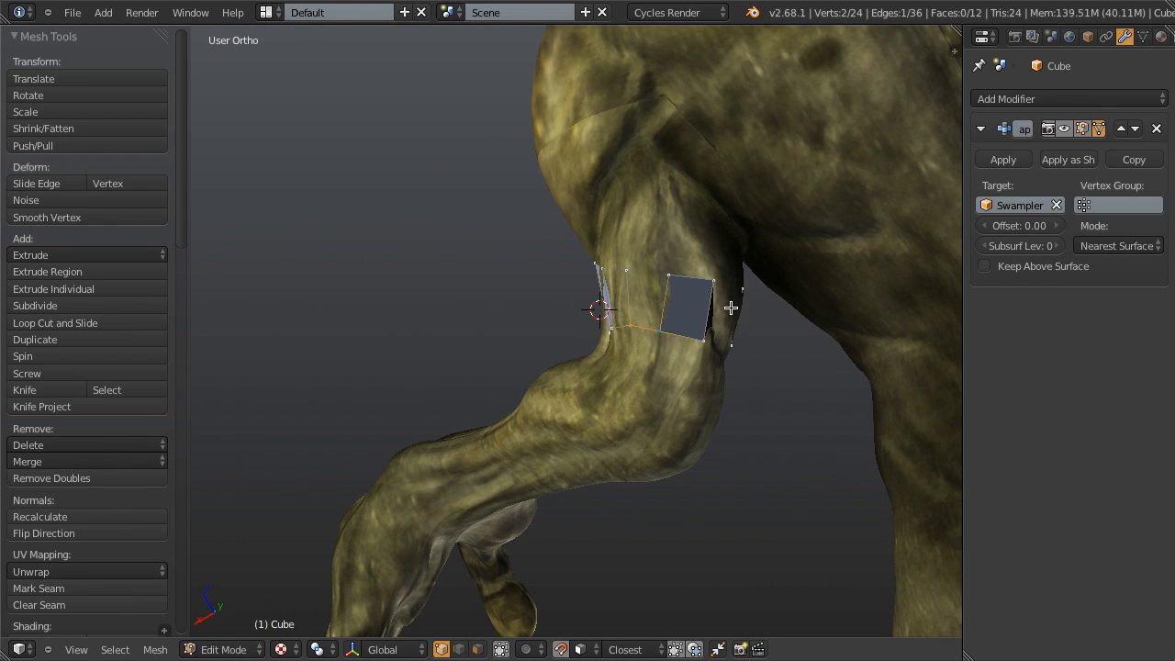
mouse_move(691, 389)
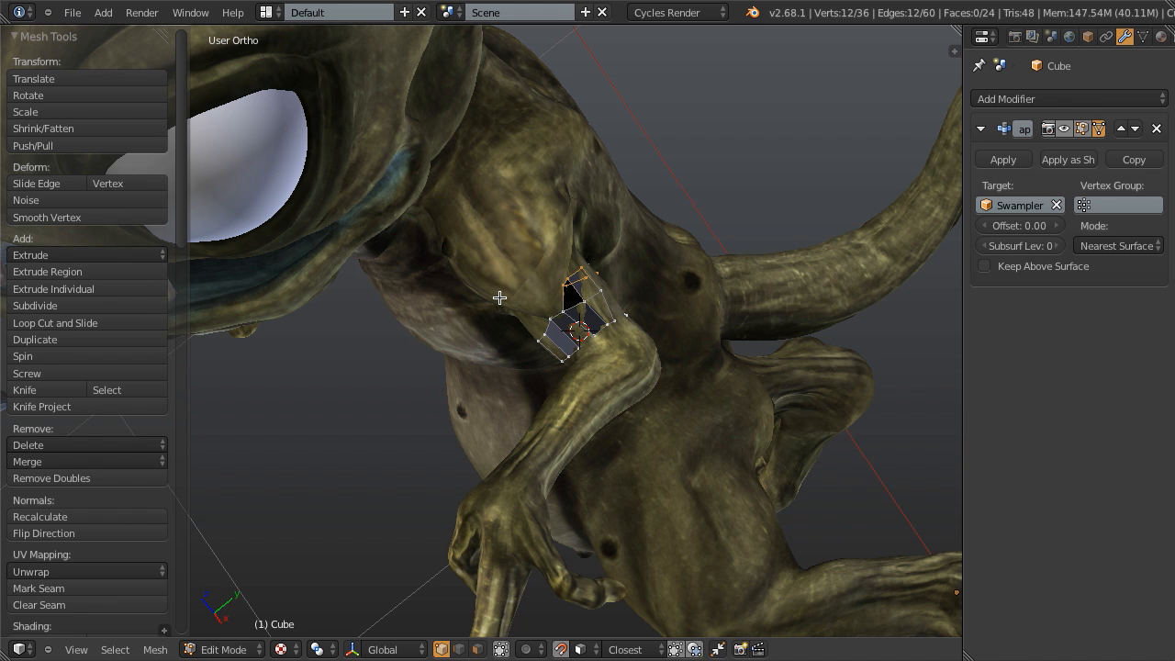
mouse_move(558, 250)
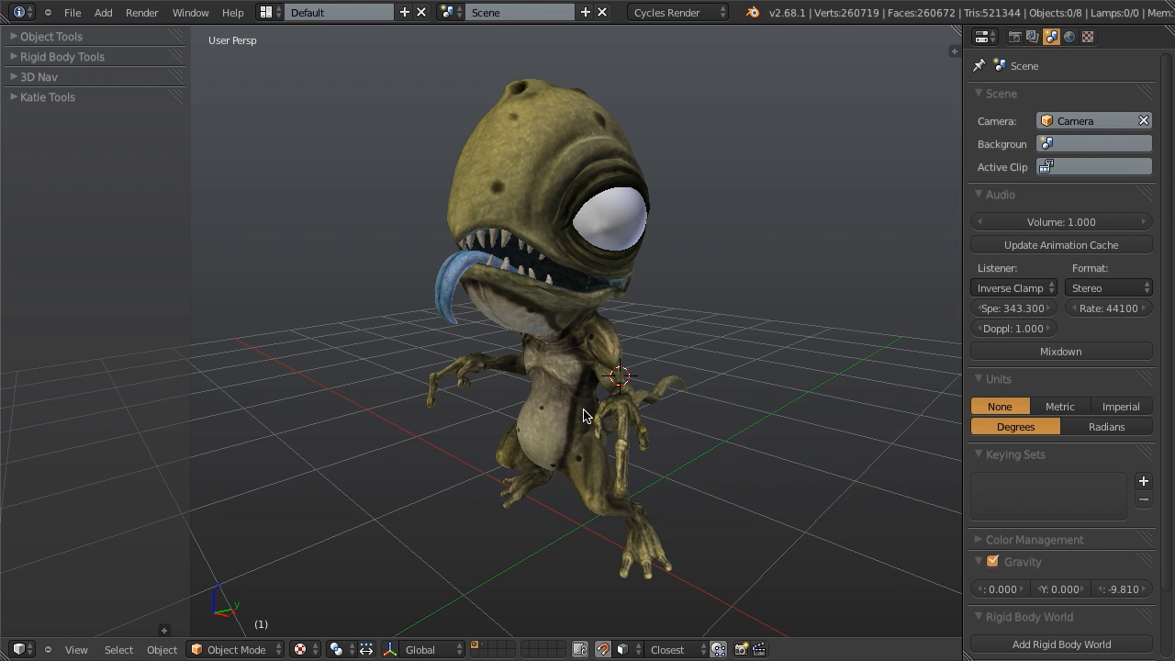
mouse_move(694, 439)
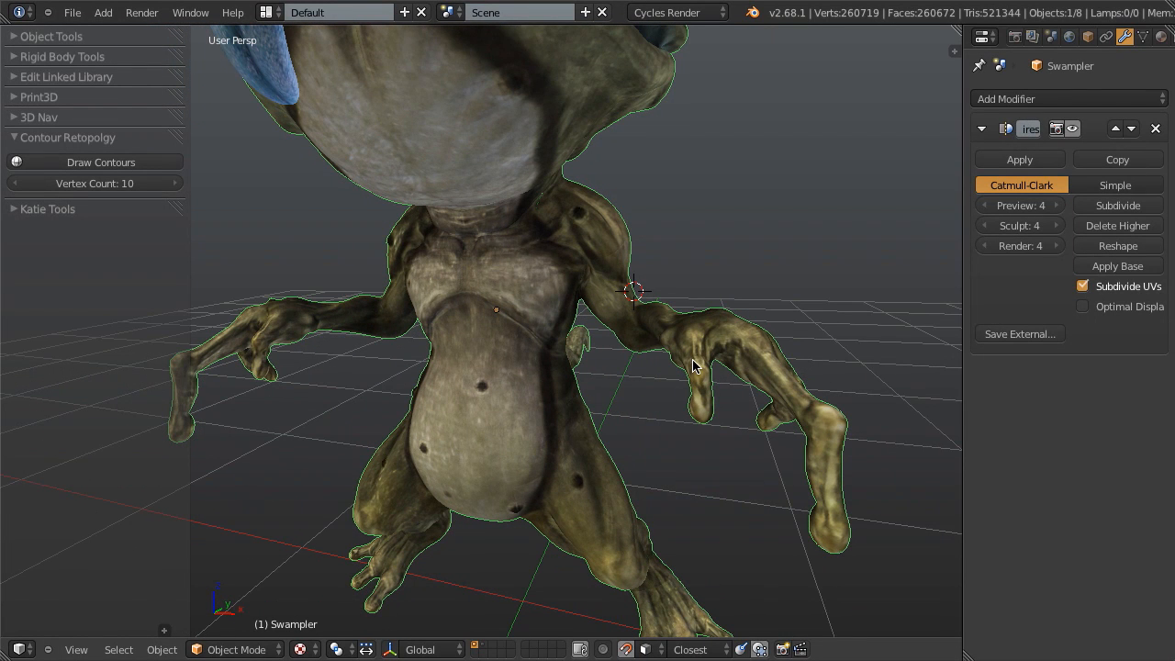
mouse_move(679, 362)
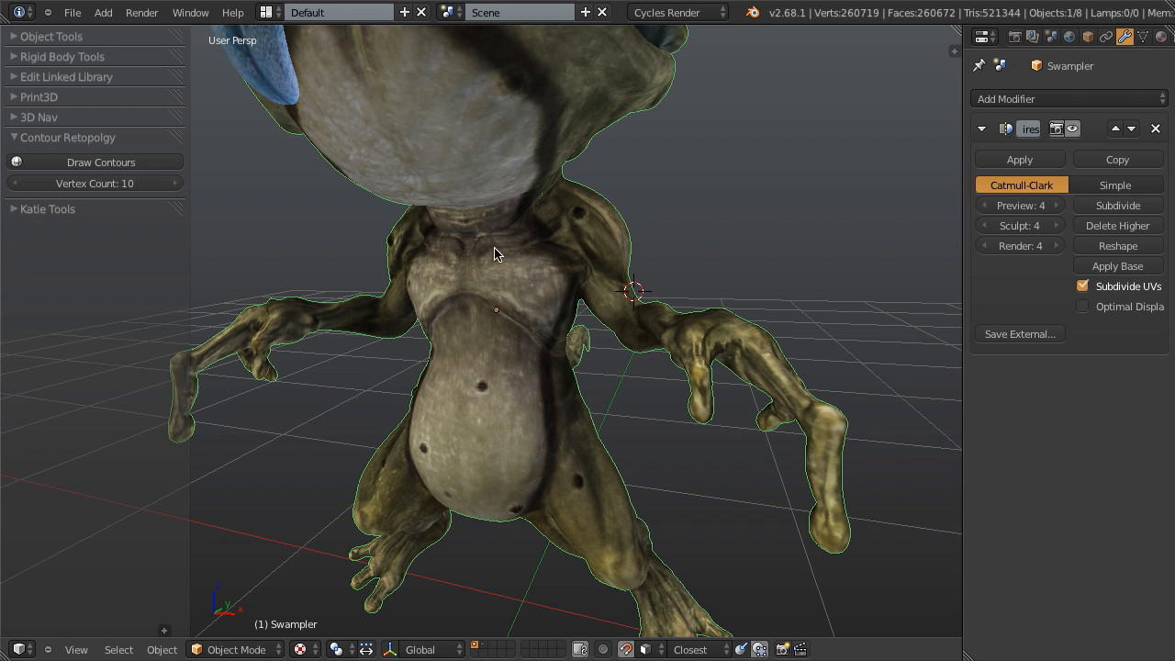
mouse_move(565, 199)
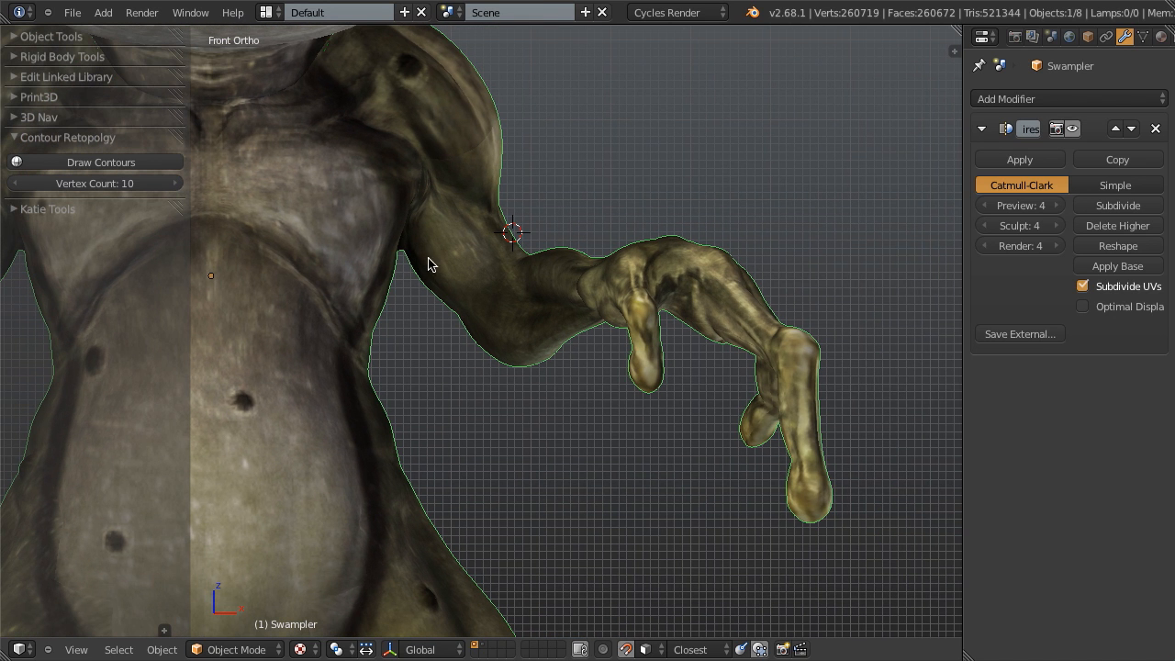
mouse_move(162, 143)
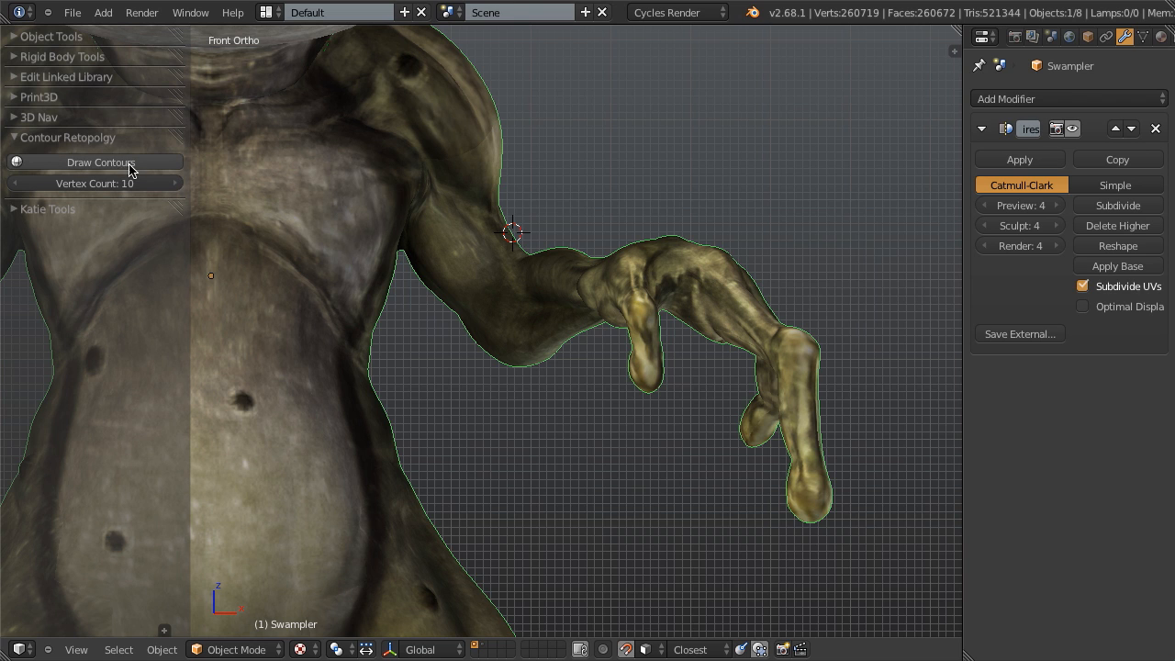
Start Draw Contours to sketch a retopology ring around the upper arm.
click(99, 161)
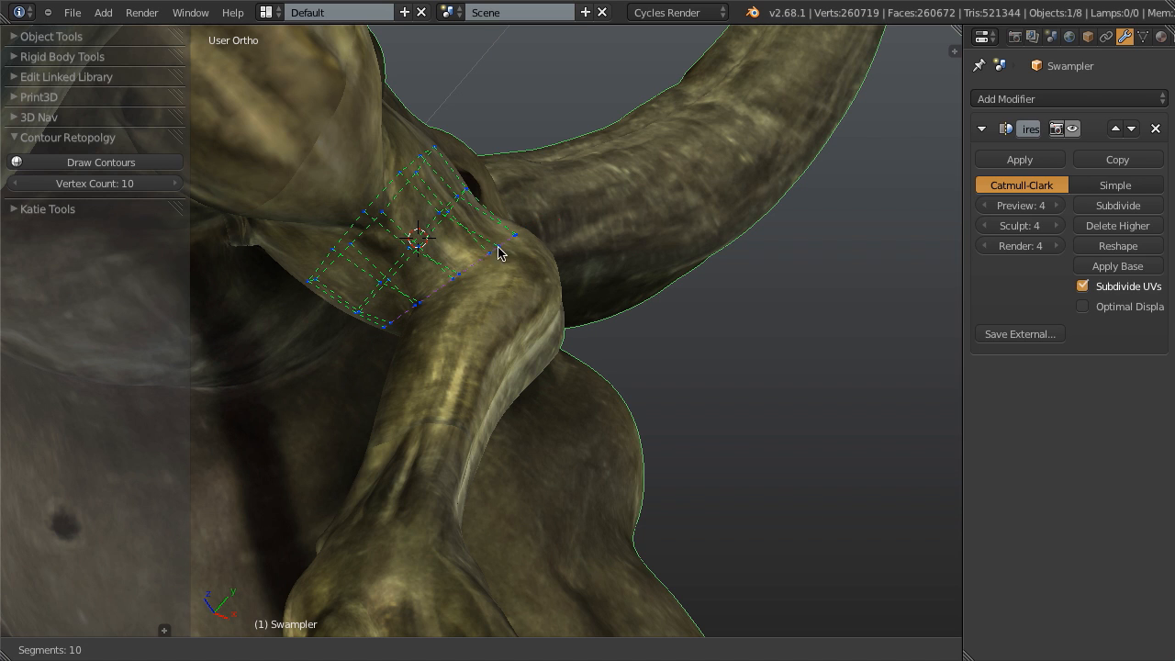
mouse_move(459, 261)
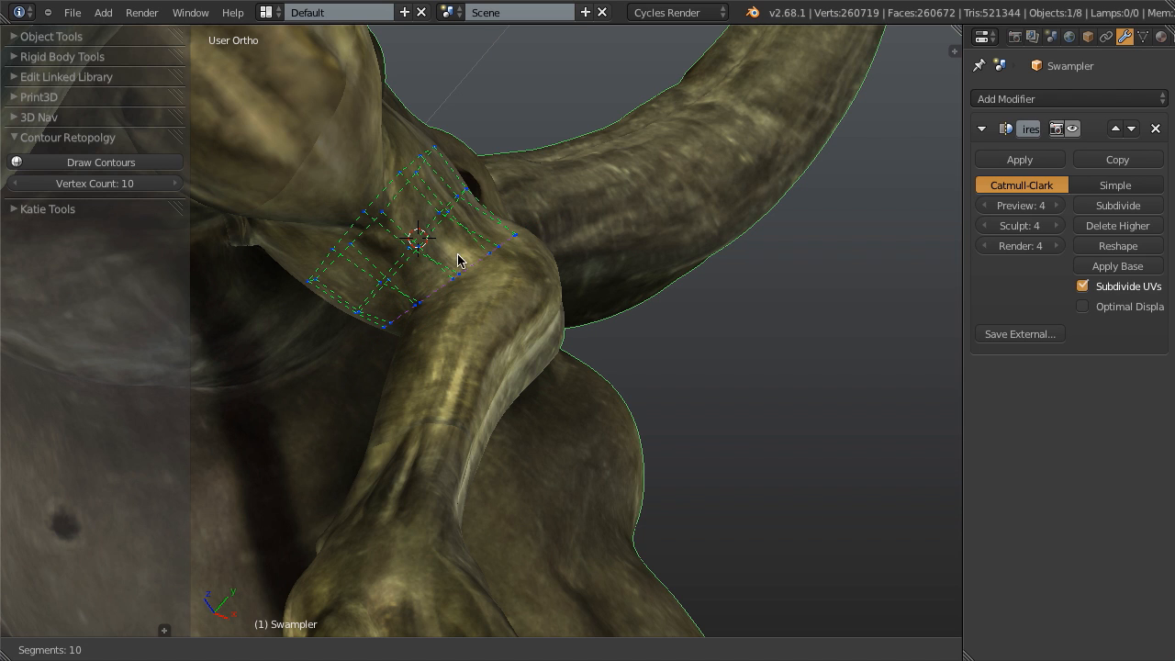
mouse_move(389, 367)
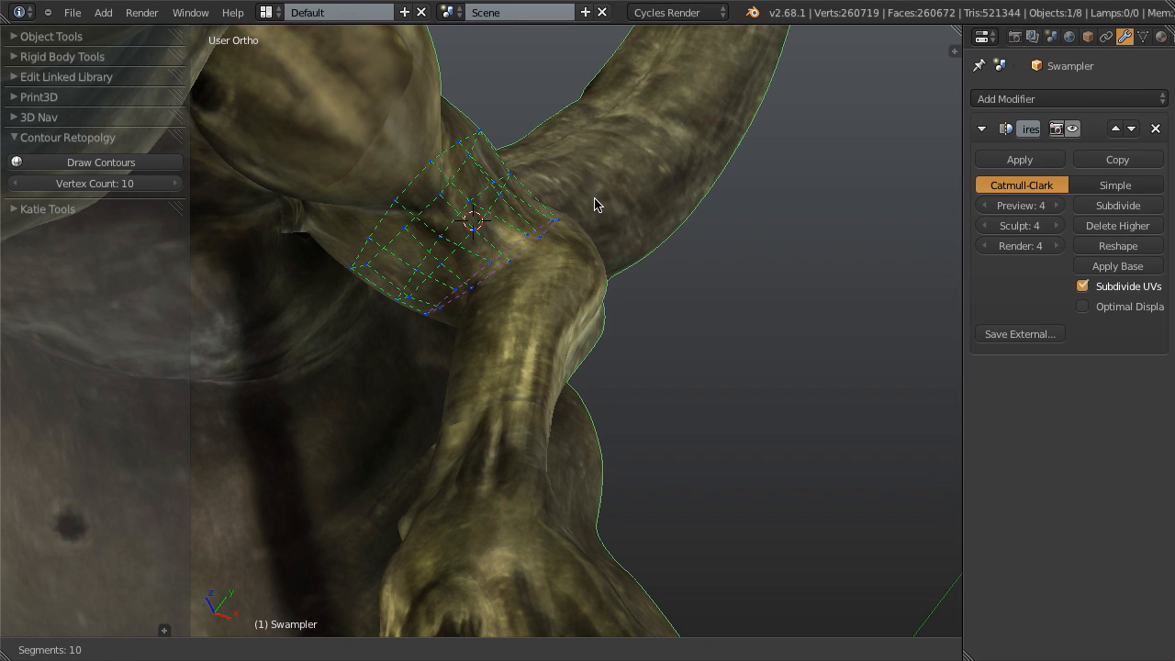
mouse_move(551, 214)
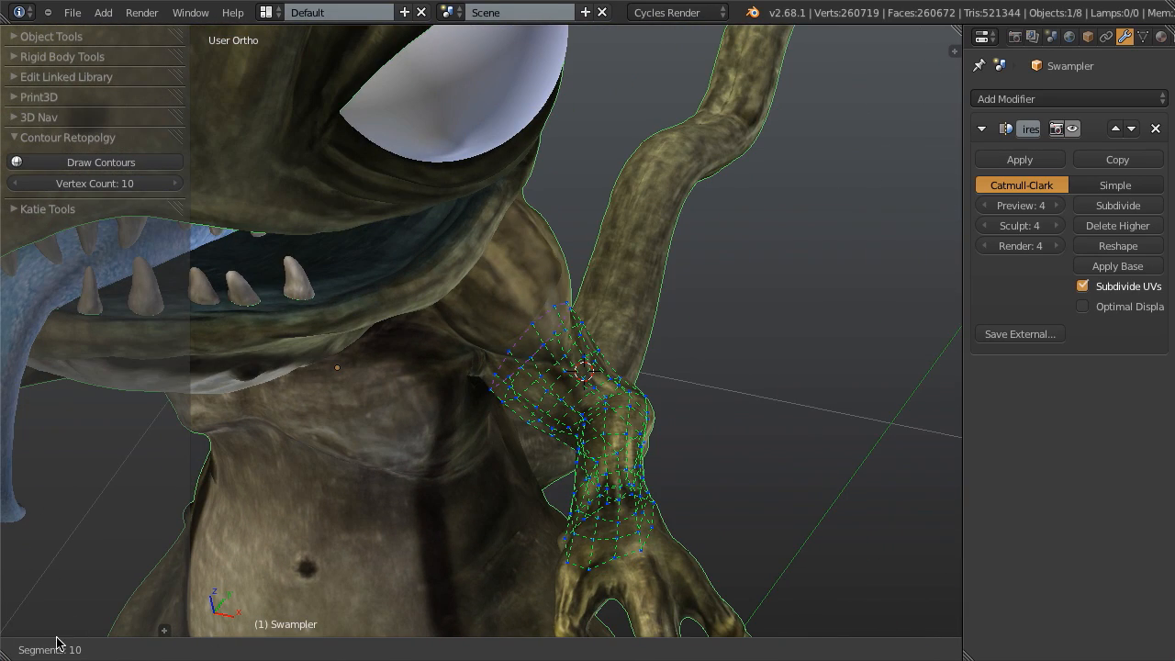
mouse_move(522, 324)
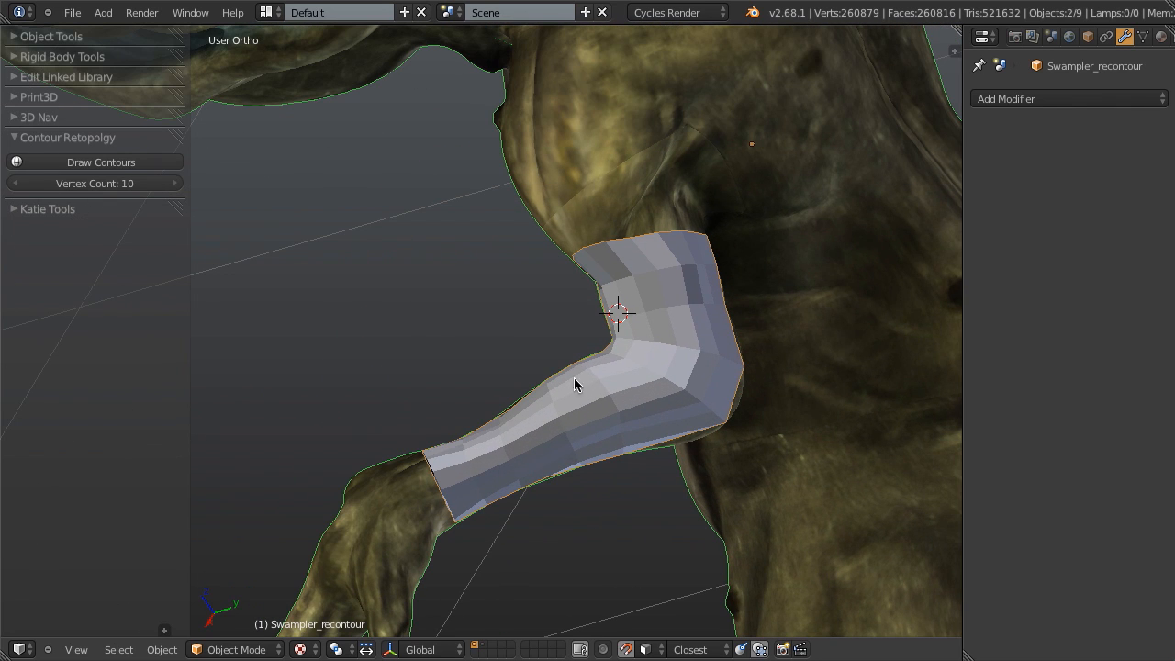
mouse_move(576, 217)
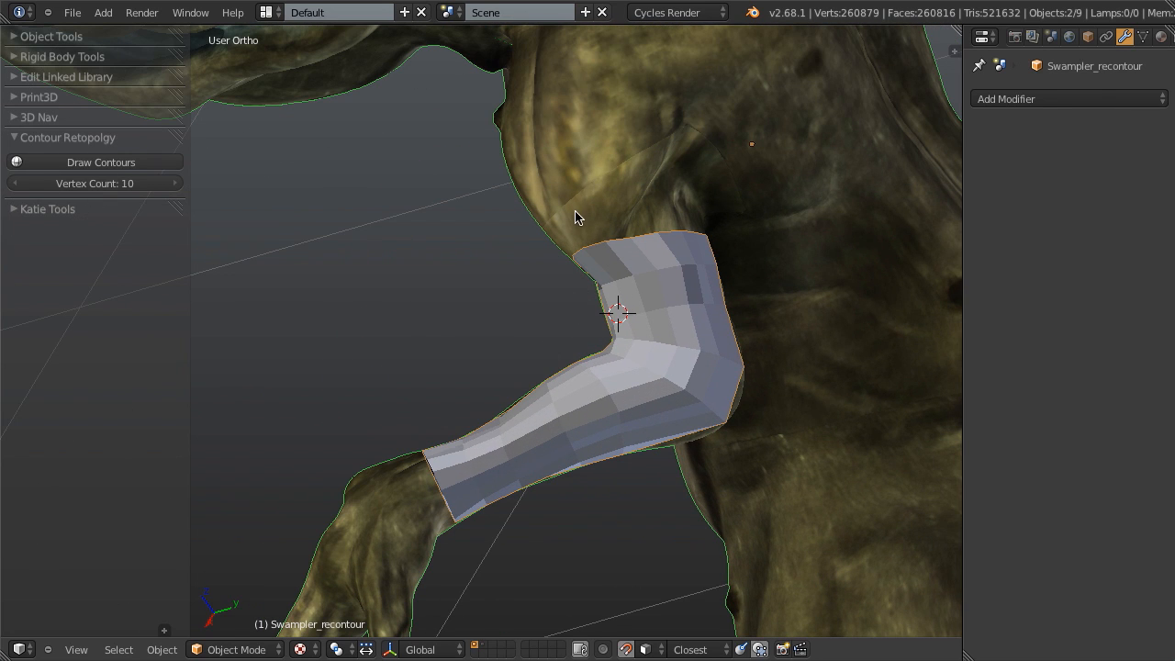
mouse_move(626, 235)
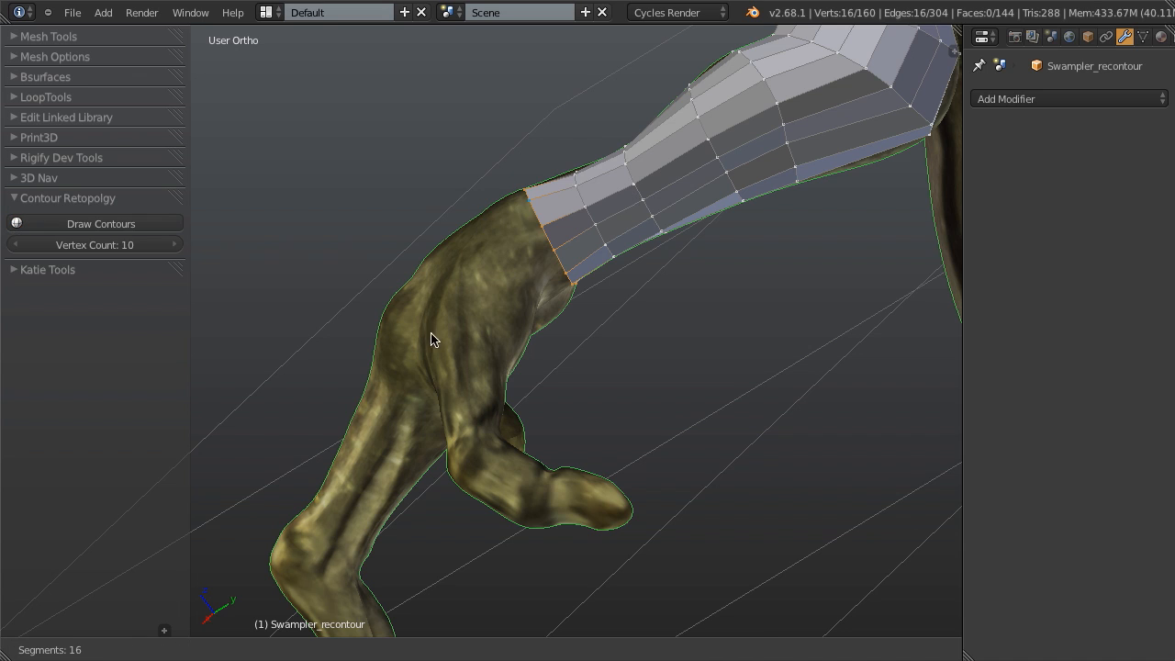
mouse_move(110, 604)
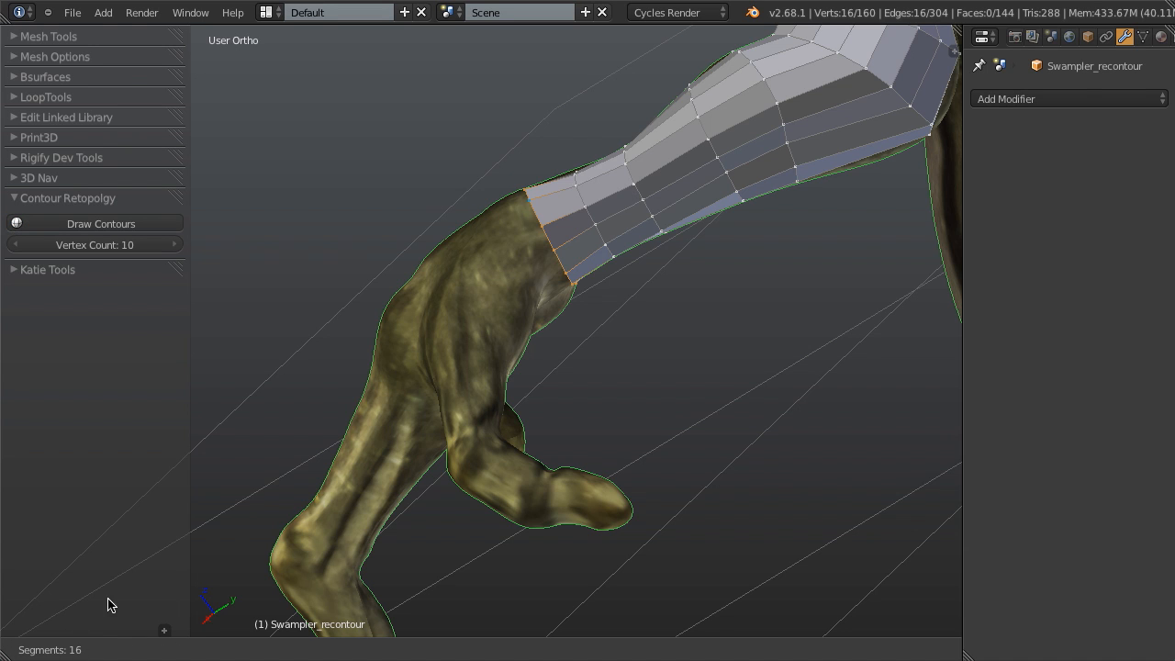
mouse_move(466, 206)
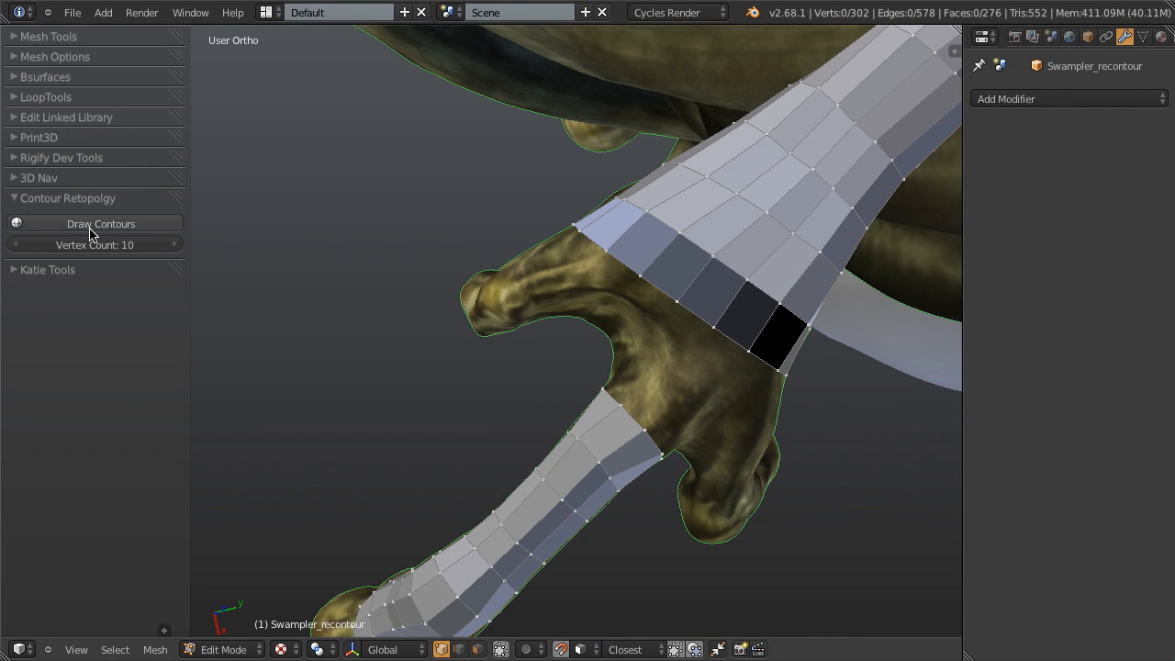
Trace a new contour tube stroke further along the limb toward the hand.
drag(555, 224, 573, 297)
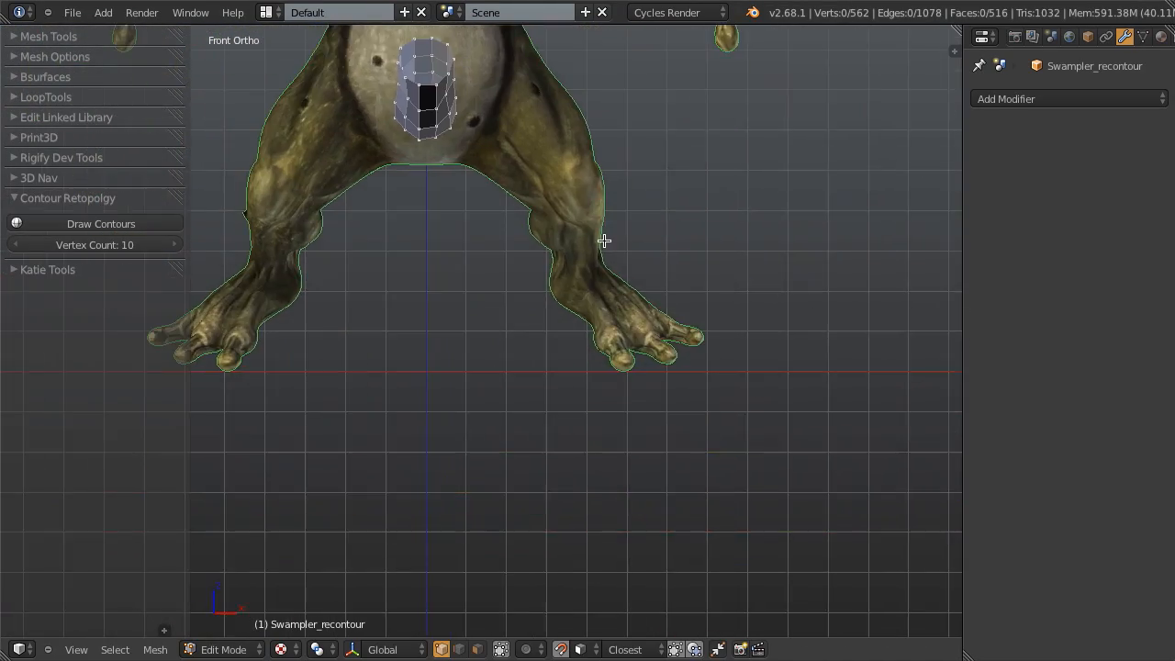
Draw a contour tube down the arm to the wrist and check it from the side view.
drag(603, 241, 522, 437)
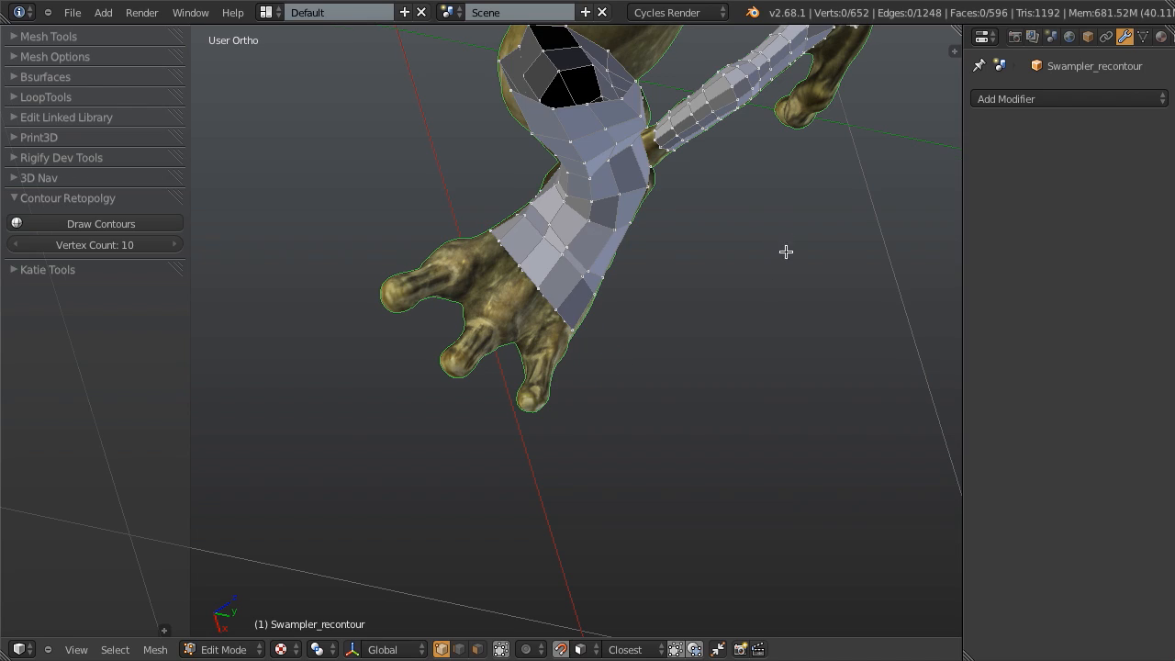
key(KP_1)
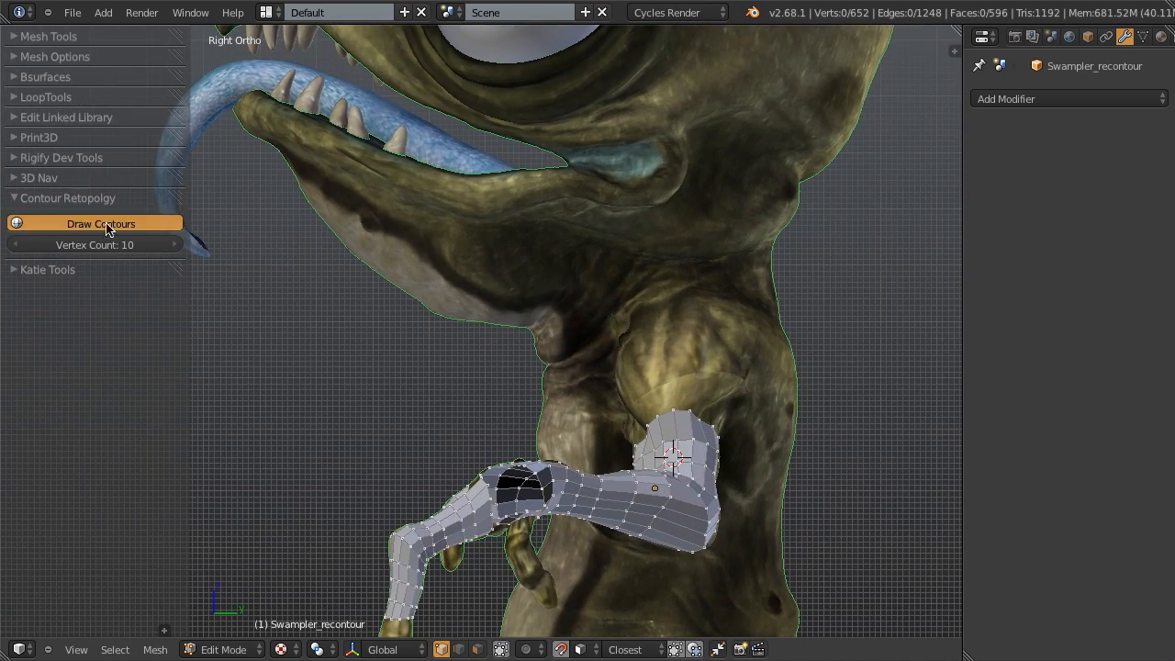
Draw contour tubes over the tail, neck ring and leg, reviewing from Right Ortho.
click(99, 224)
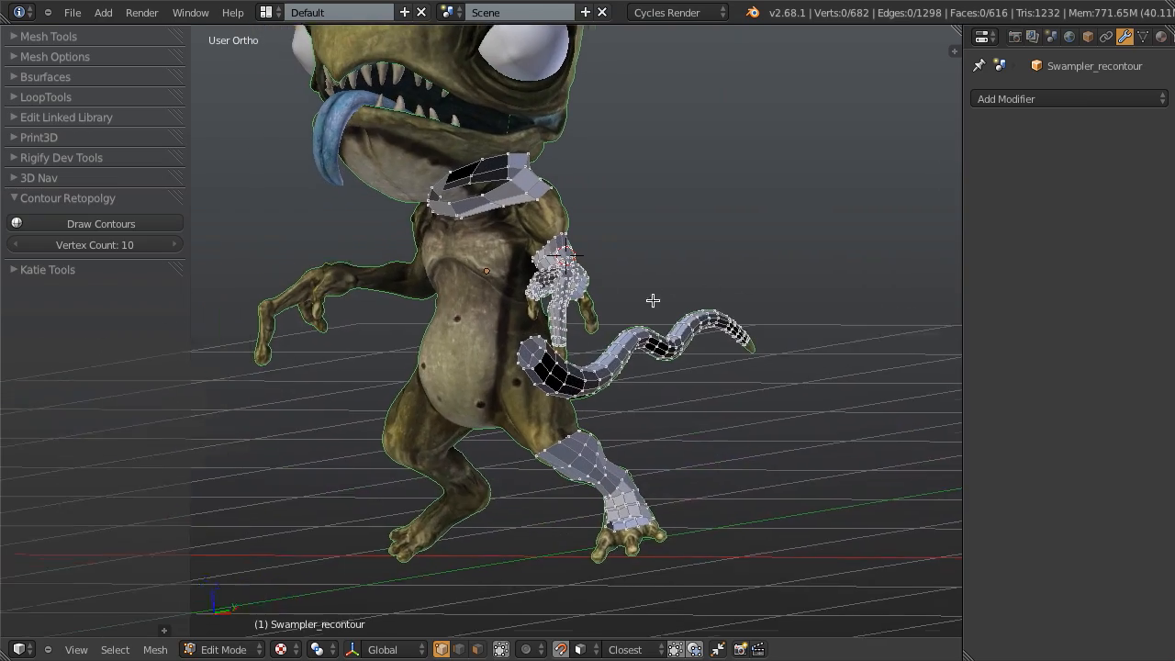
key(KP_3)
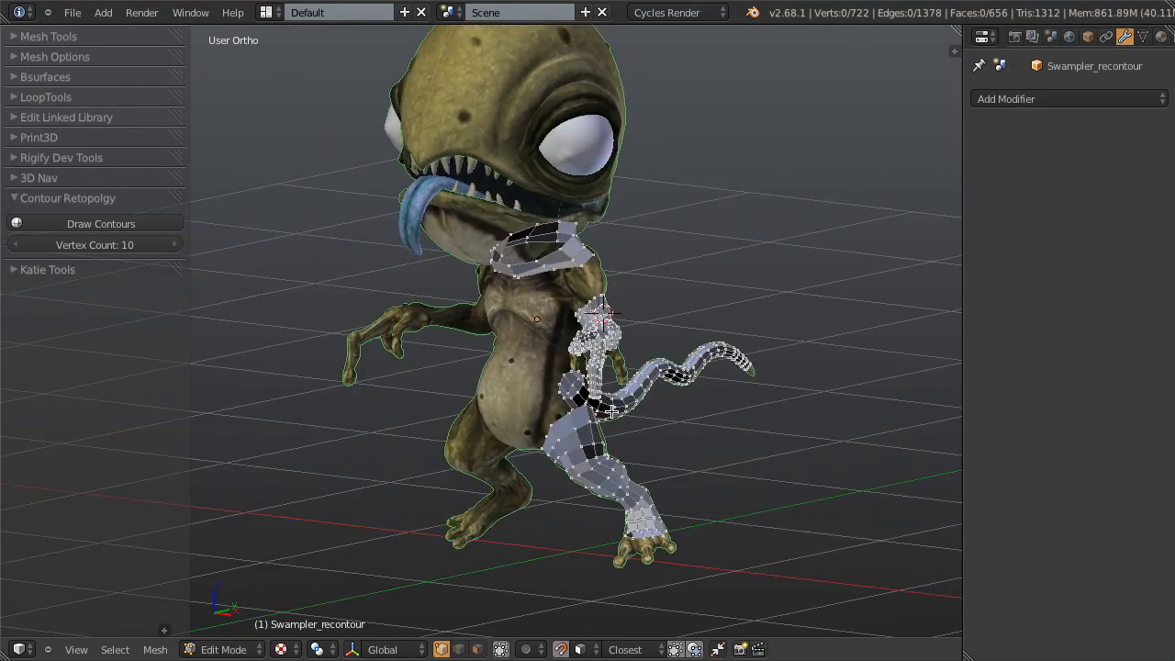
scroll(up, 3)
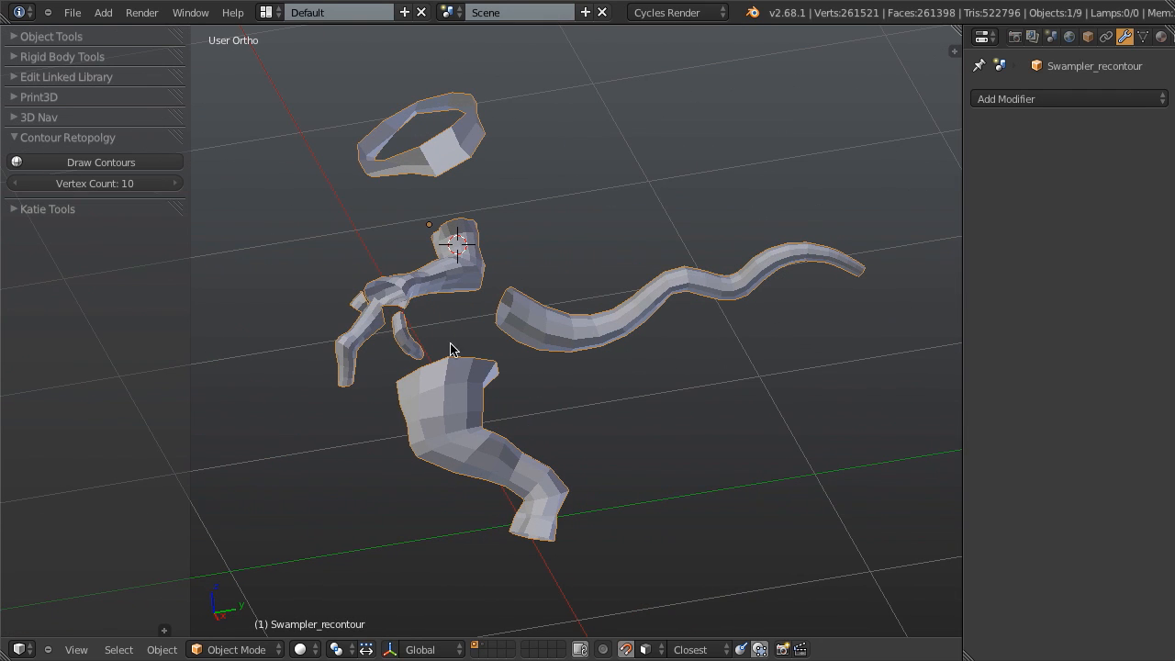
mouse_move(462, 351)
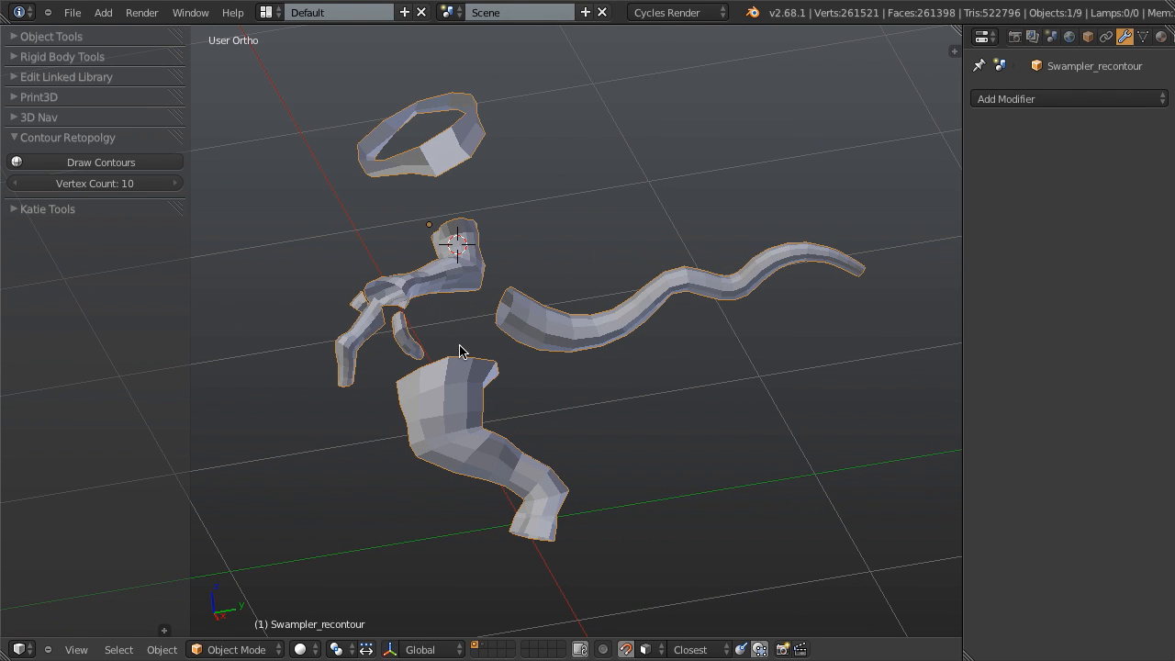
mouse_move(536, 437)
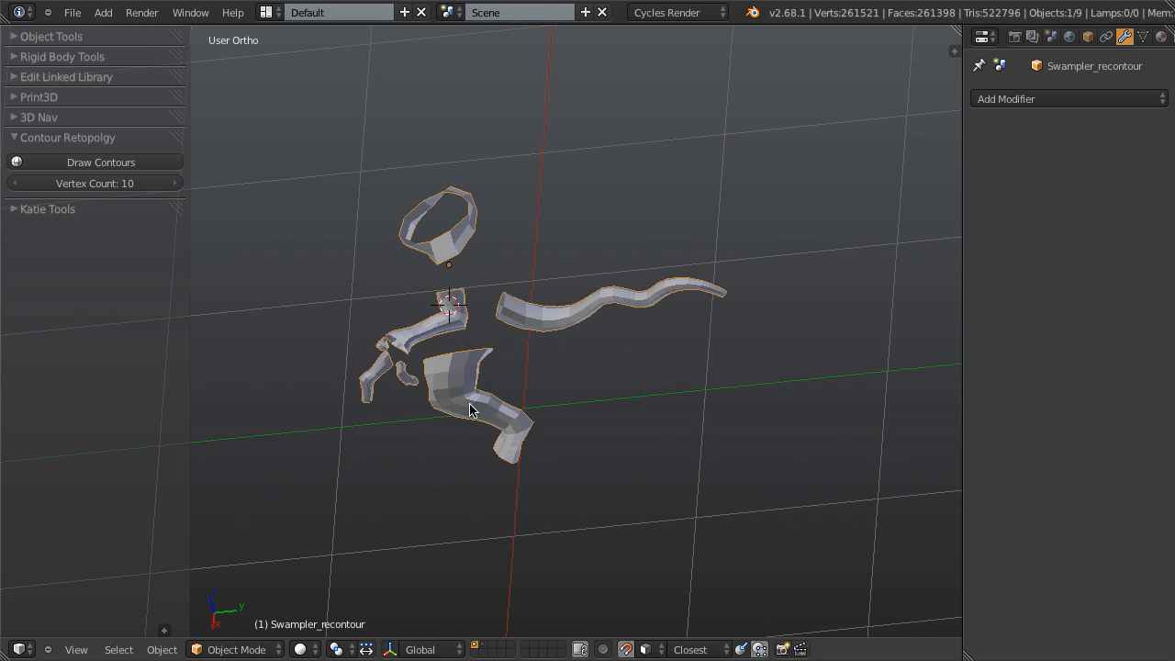
mouse_move(477, 246)
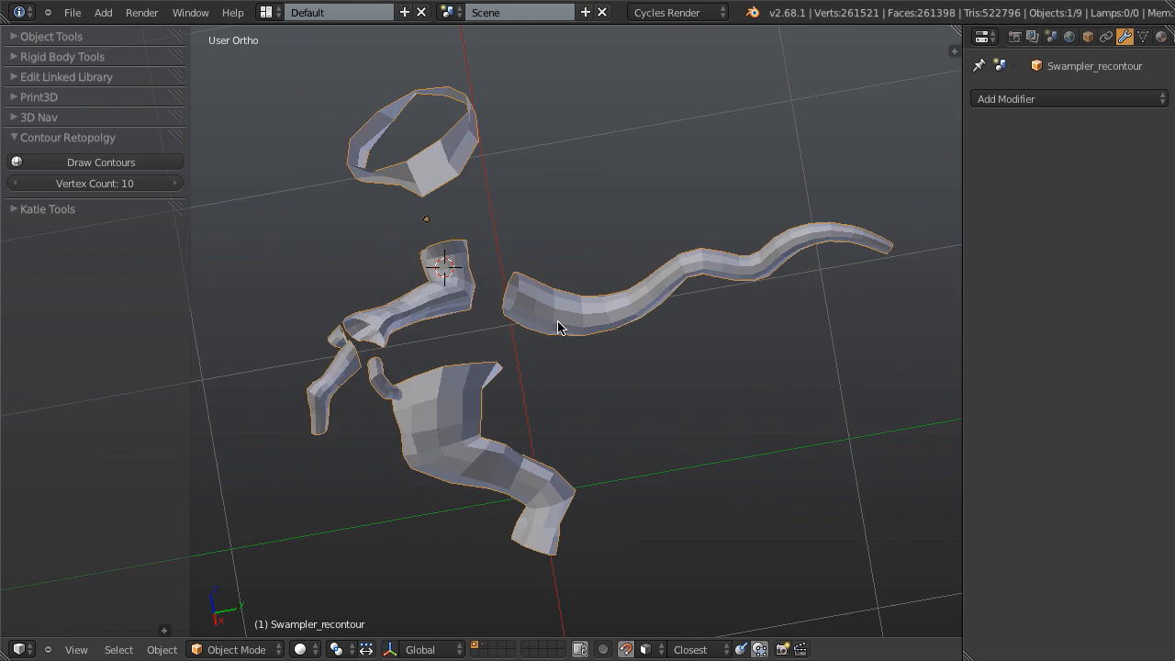
Isolate the retopology shells in edit mode, then unhide the Swampler sculpt beneath them.
key(Tab)
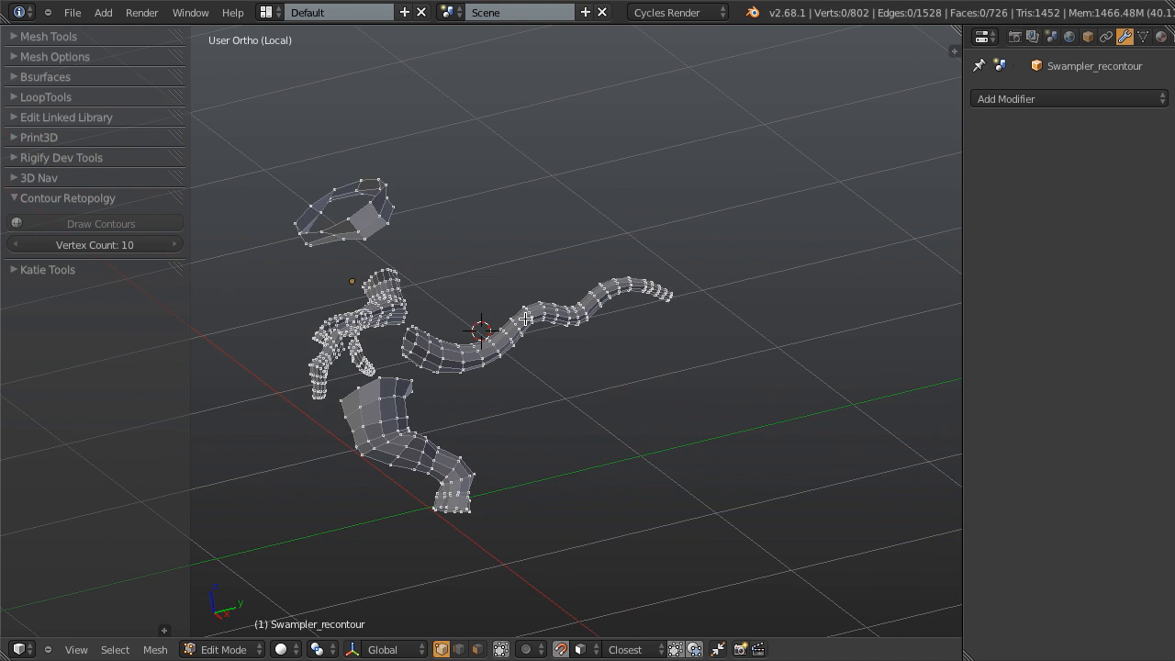
click(223, 650)
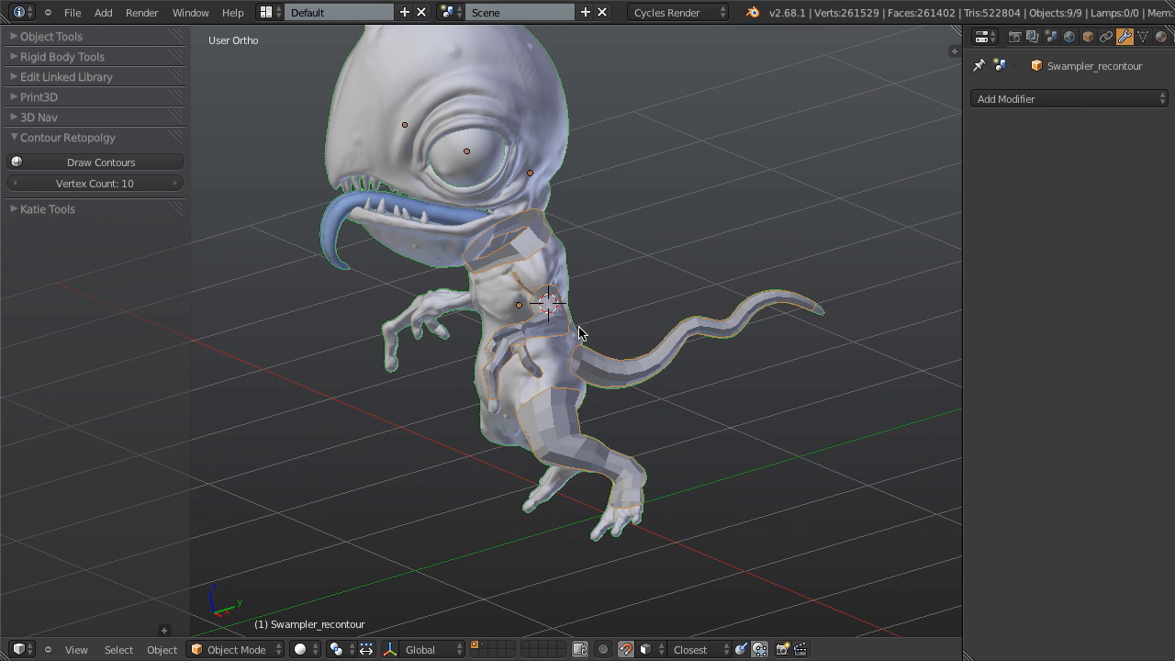
mouse_move(636, 518)
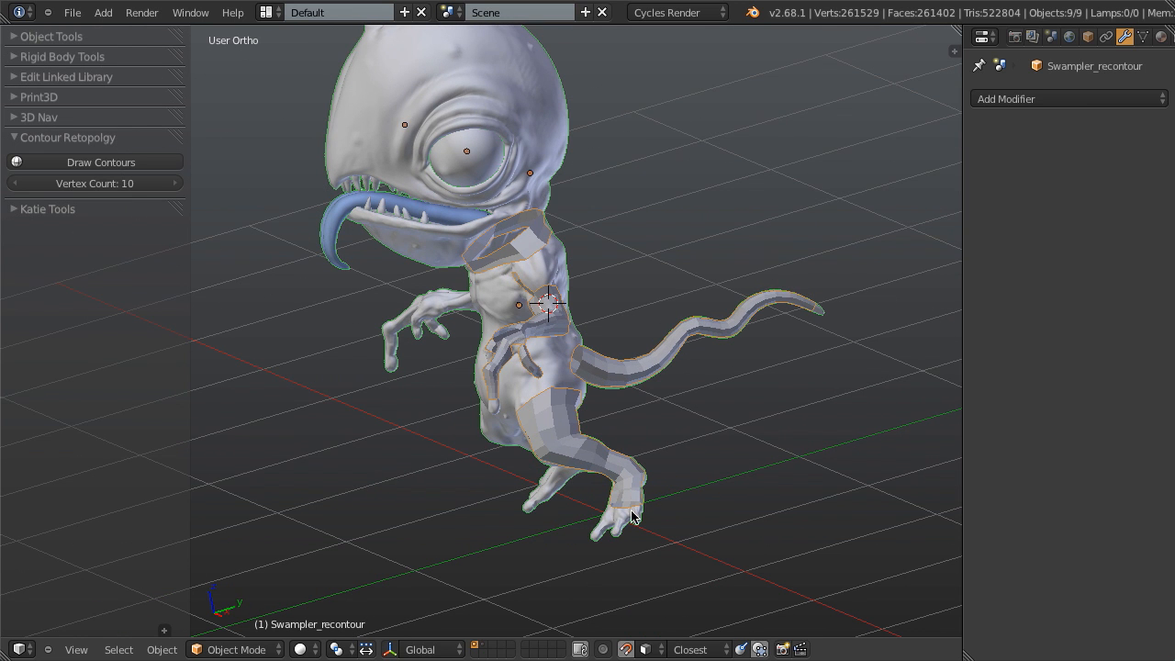
mouse_move(542, 290)
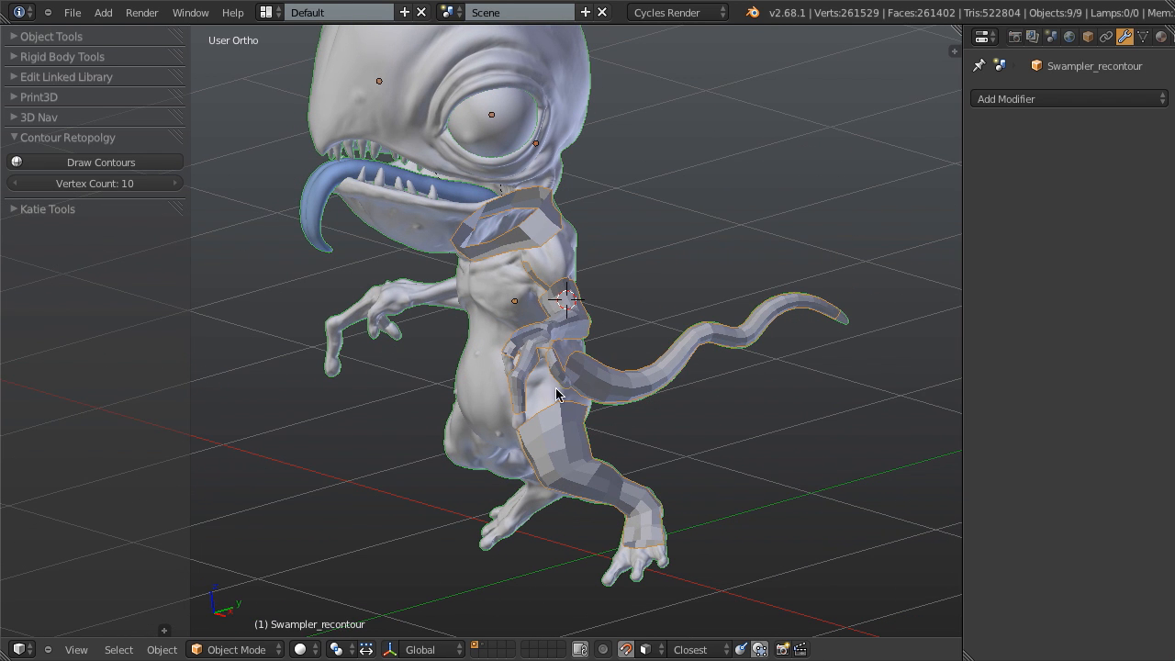
mouse_move(528, 202)
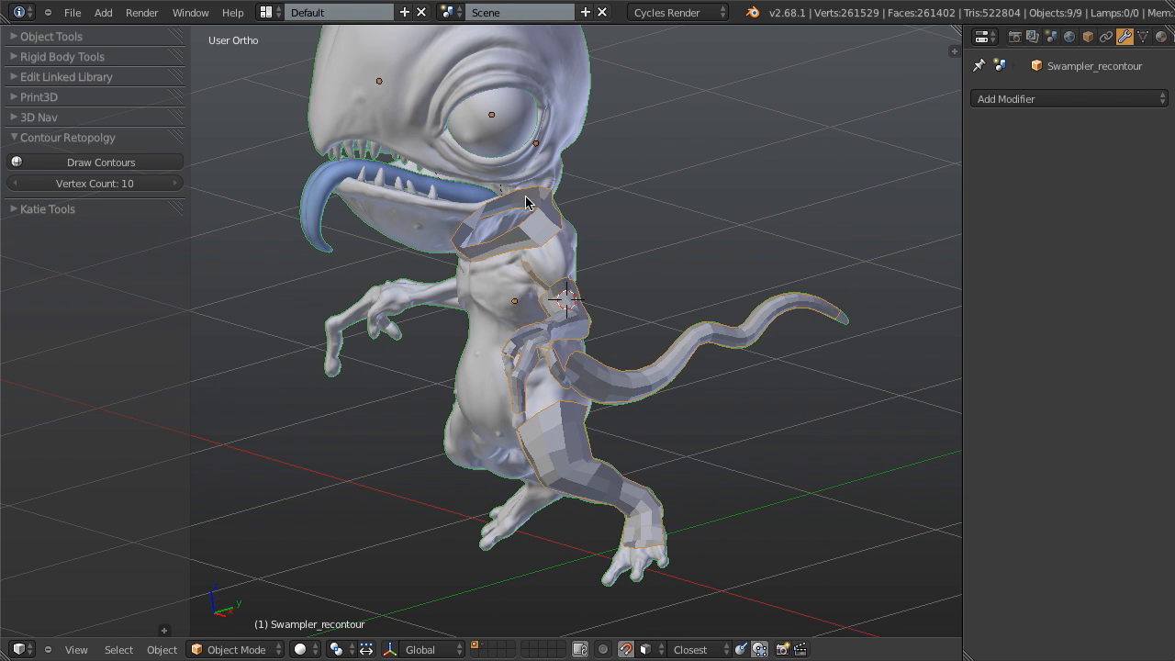
mouse_move(477, 378)
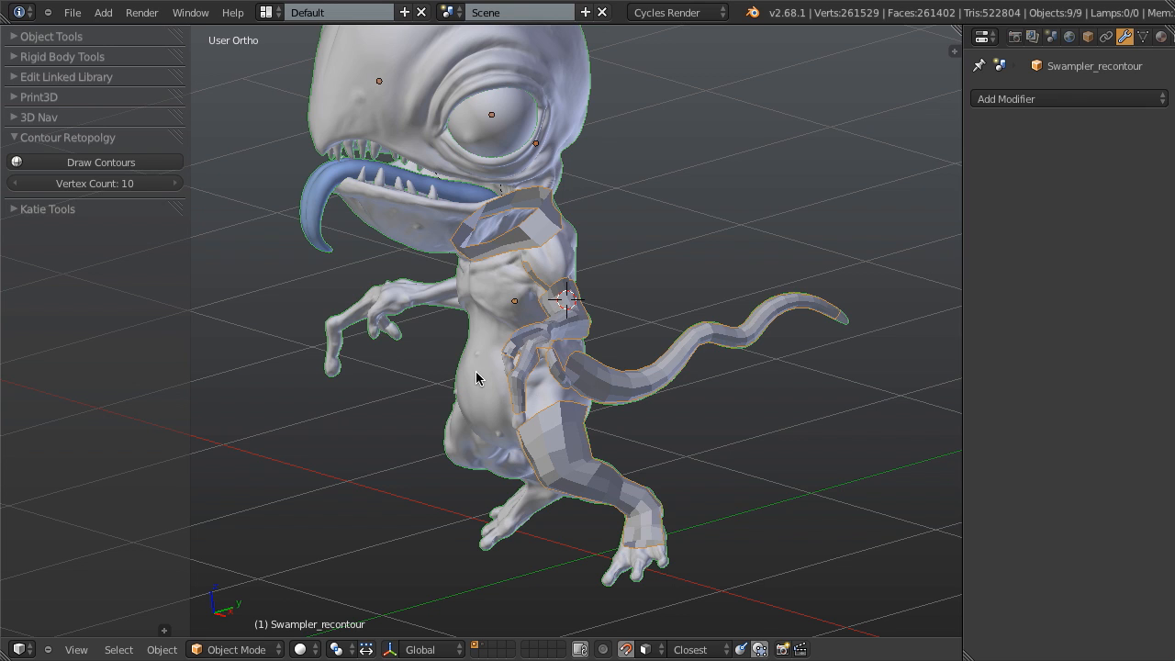
mouse_move(53, 179)
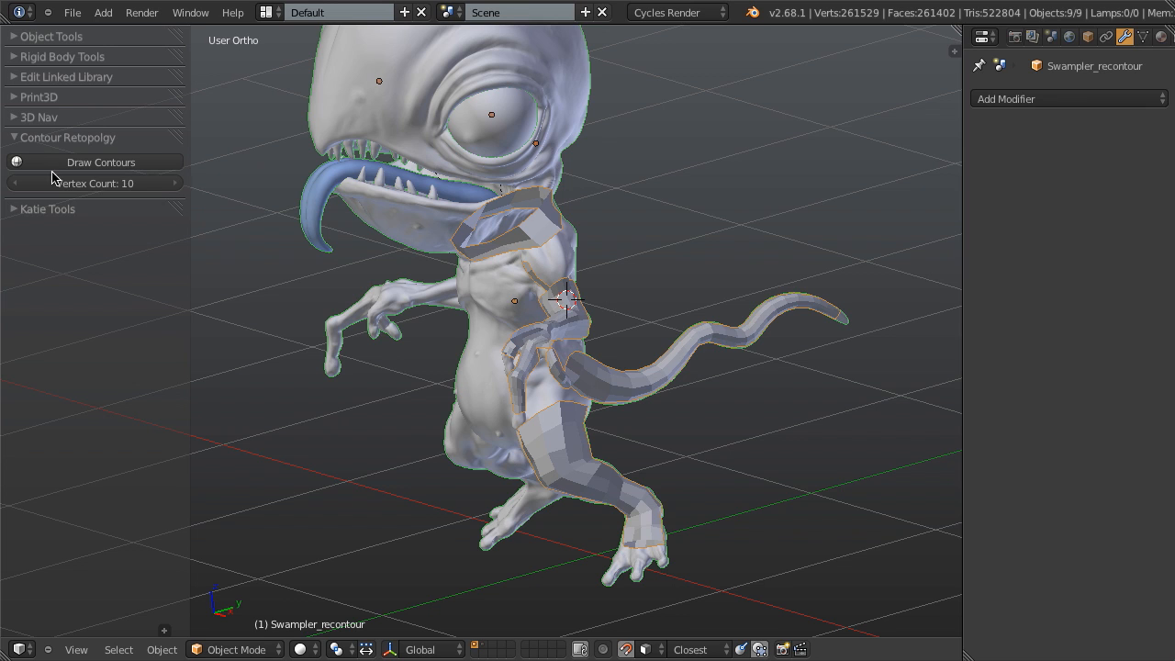
mouse_move(99, 151)
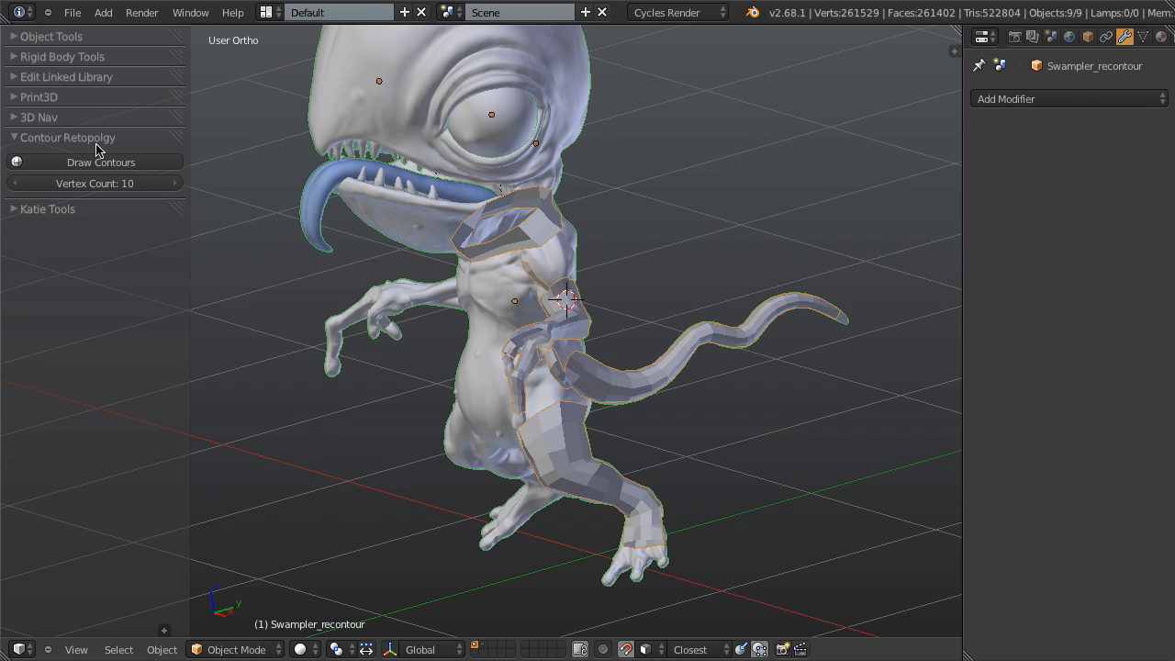
mouse_move(606, 272)
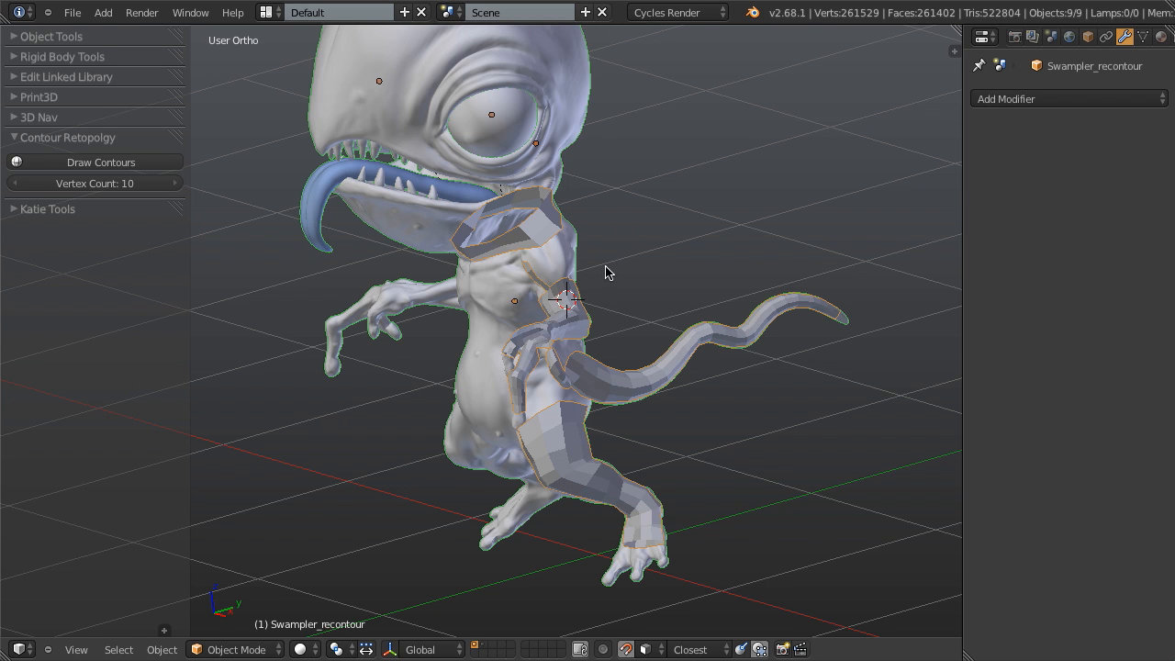
click(72, 11)
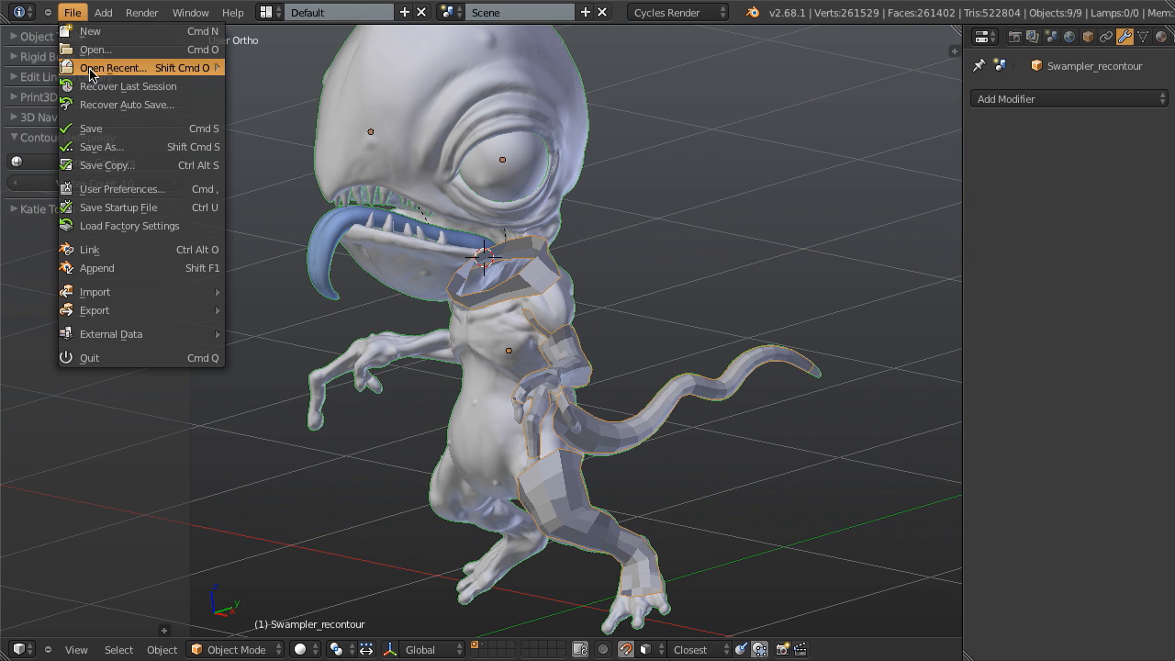
mouse_move(123, 187)
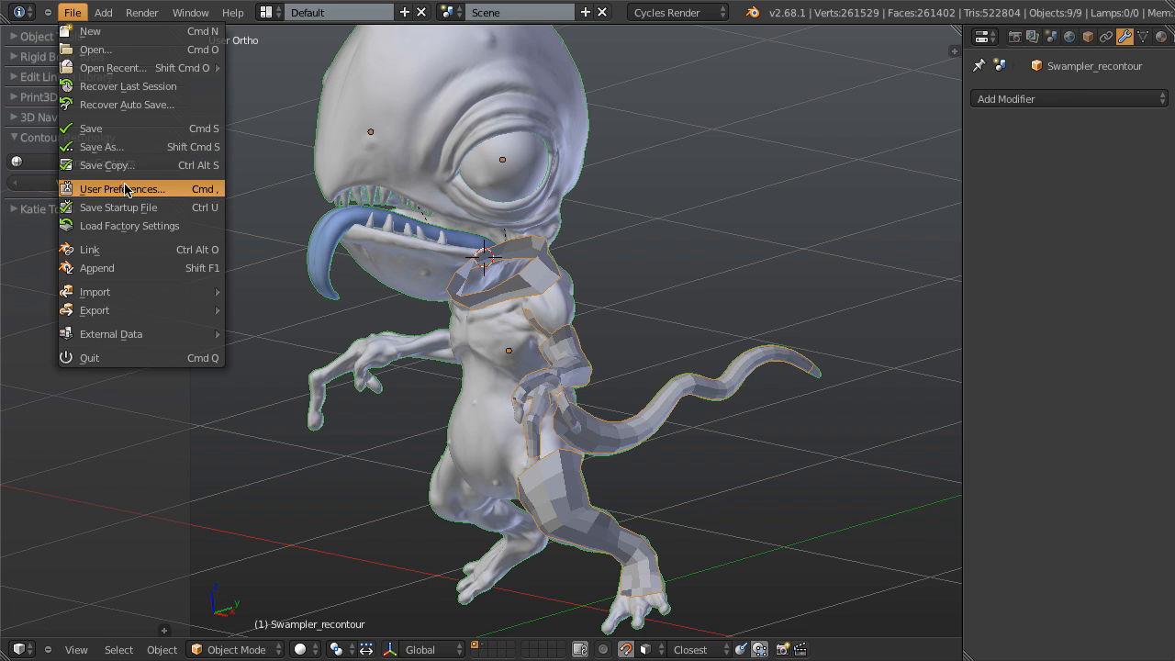
click(121, 187)
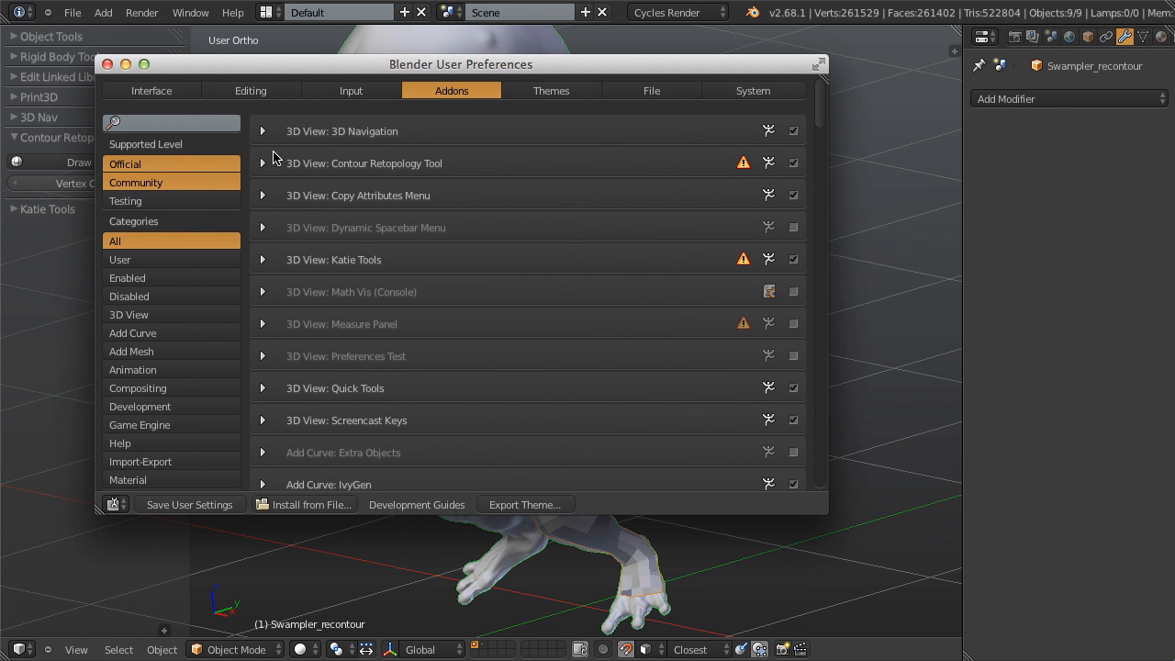
click(262, 163)
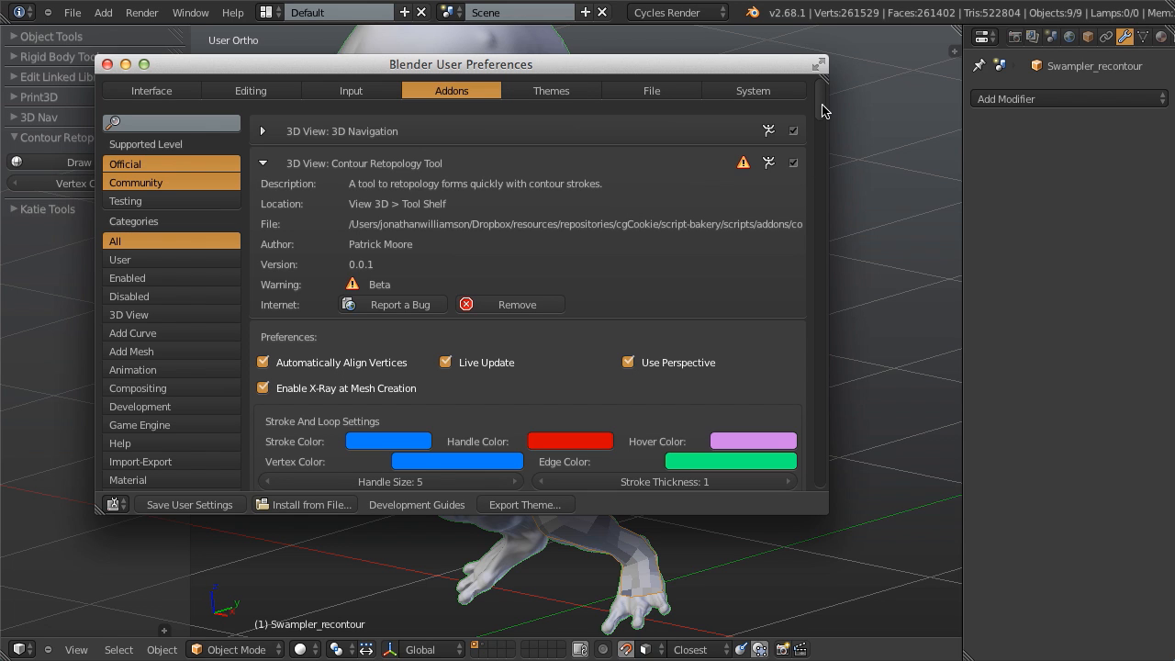
scroll(down, 3)
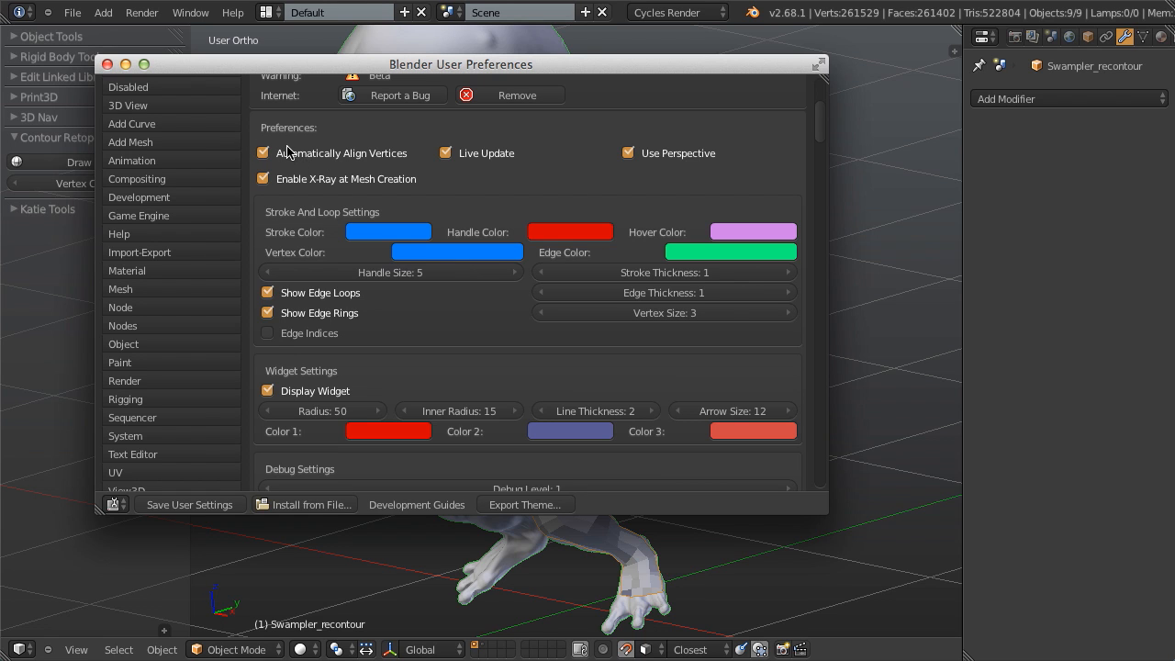
mouse_move(290, 191)
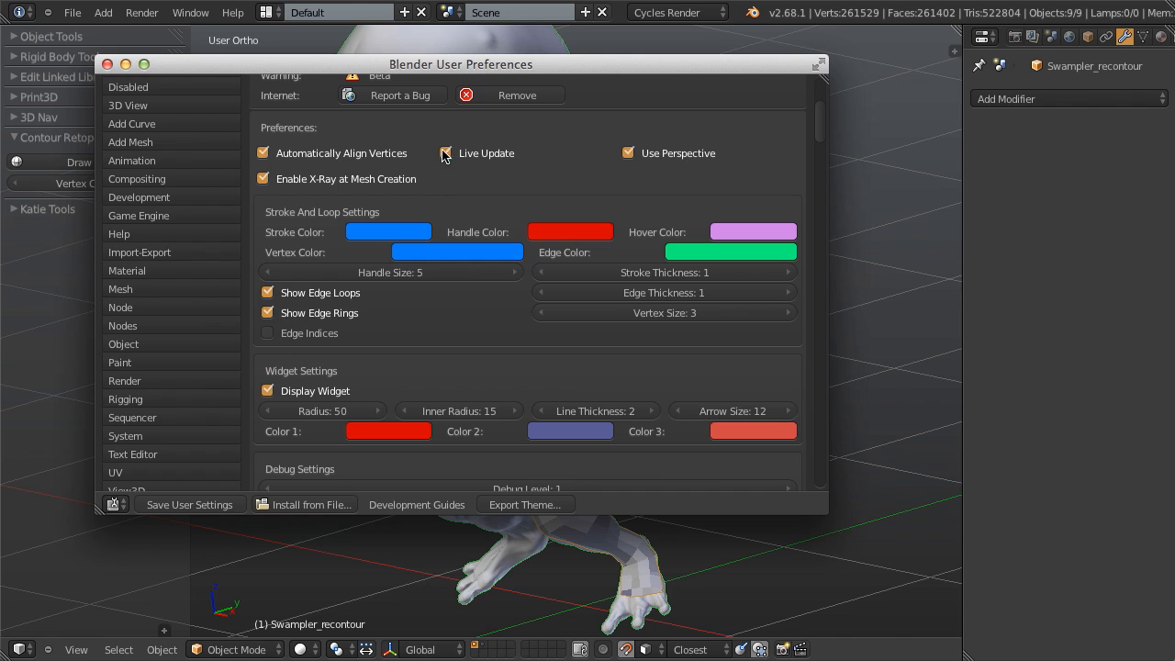
click(445, 152)
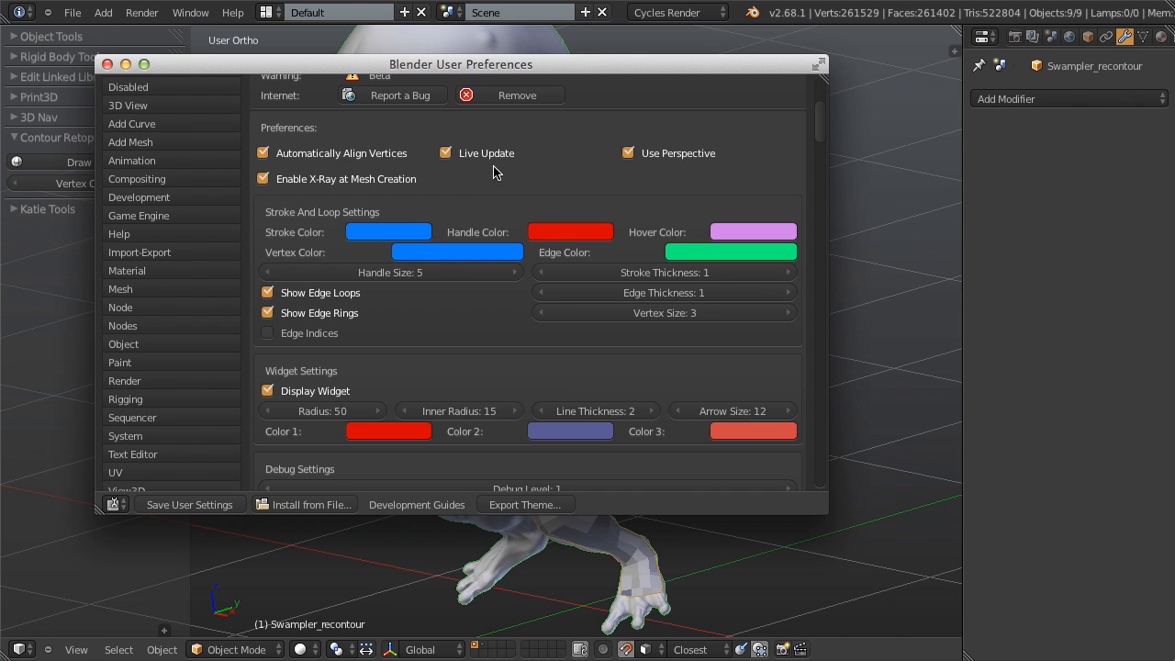
mouse_move(794, 146)
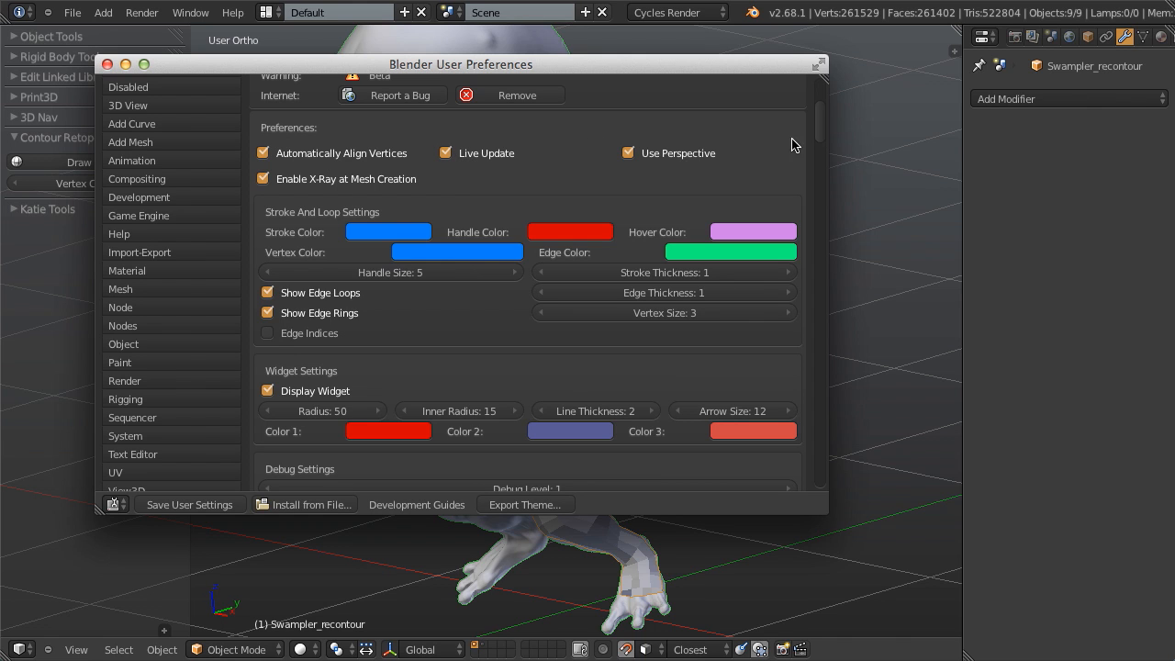
mouse_move(489, 181)
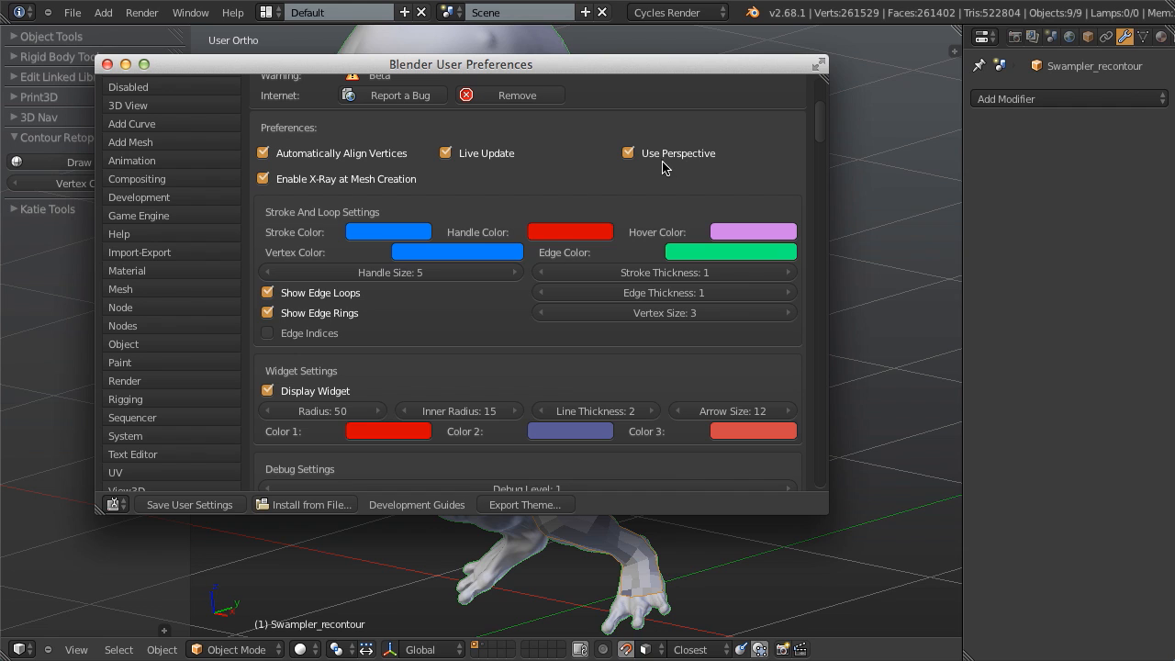
mouse_move(650, 174)
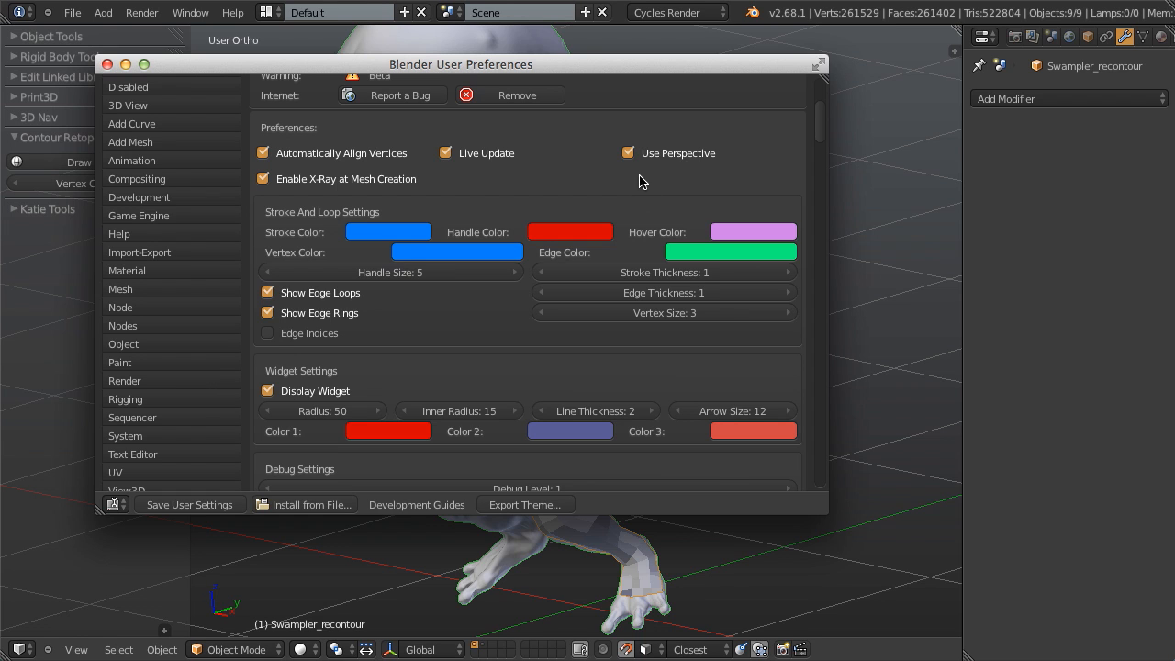
mouse_move(793, 148)
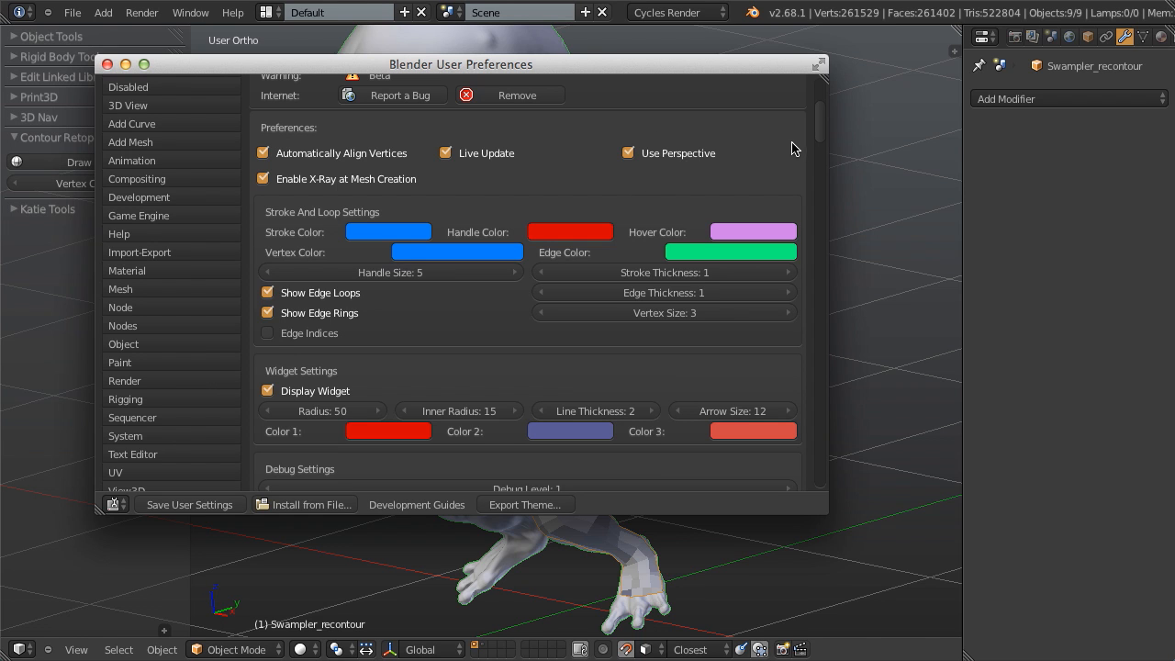
mouse_move(676, 103)
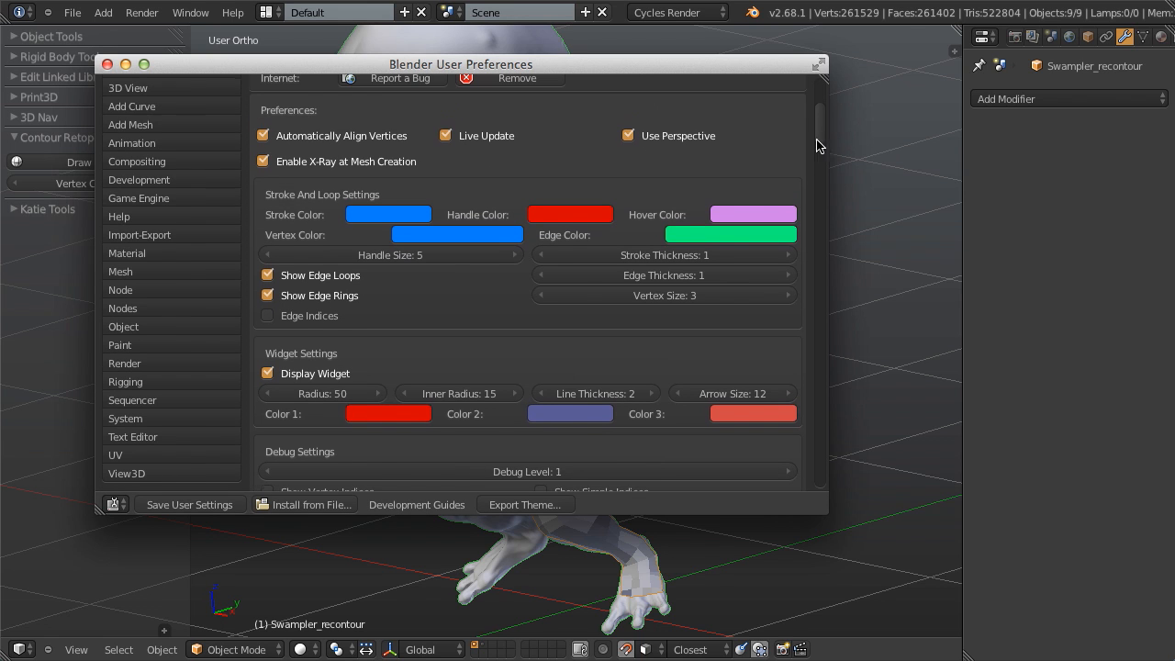
mouse_move(332, 213)
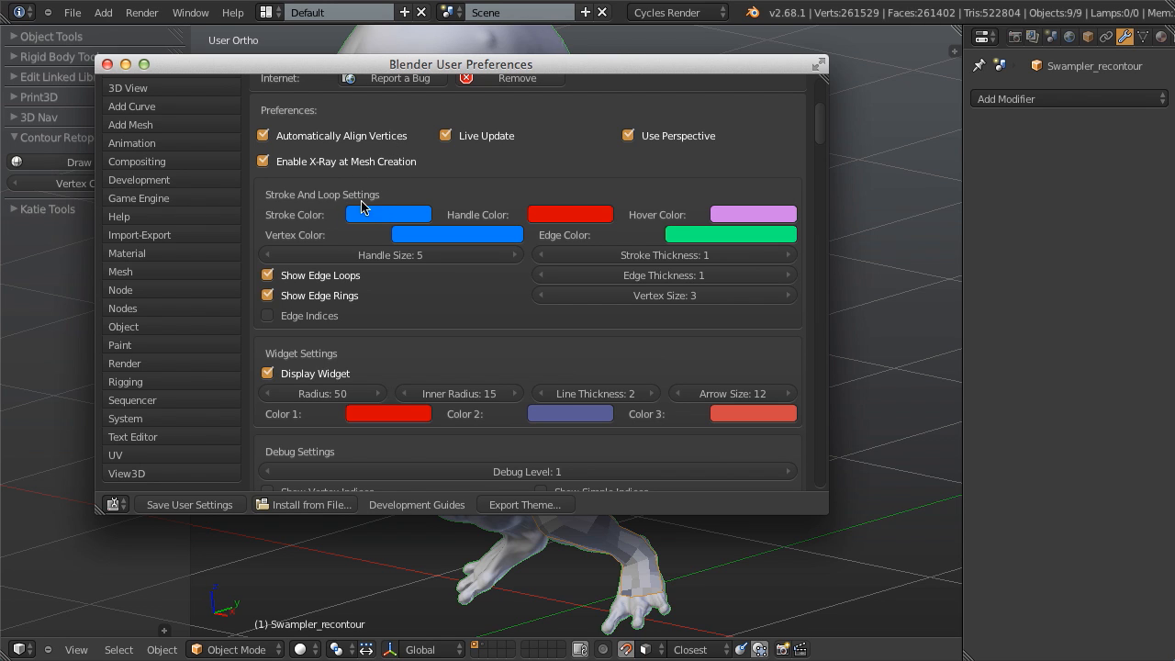
mouse_move(551, 167)
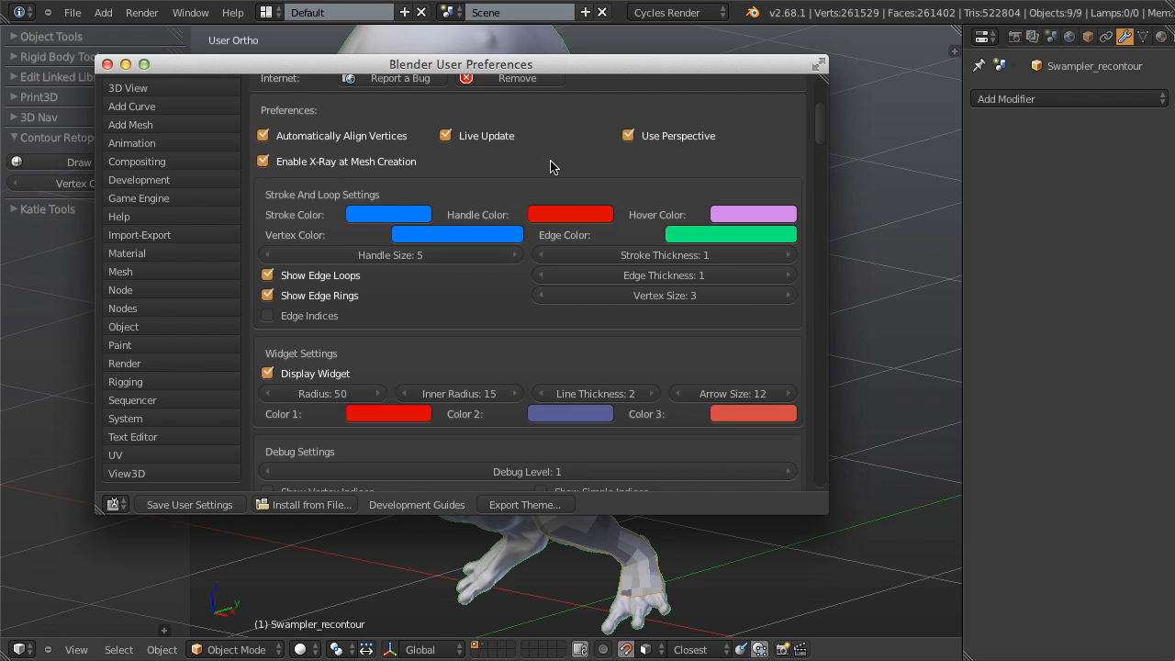
mouse_move(734, 220)
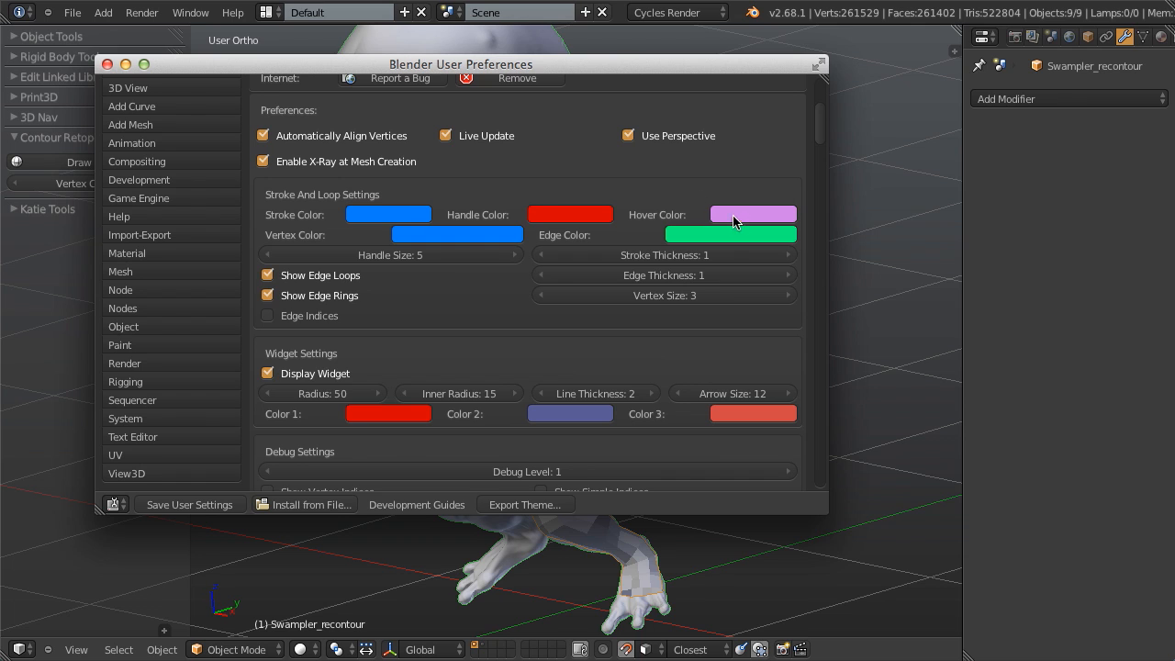
mouse_move(785, 116)
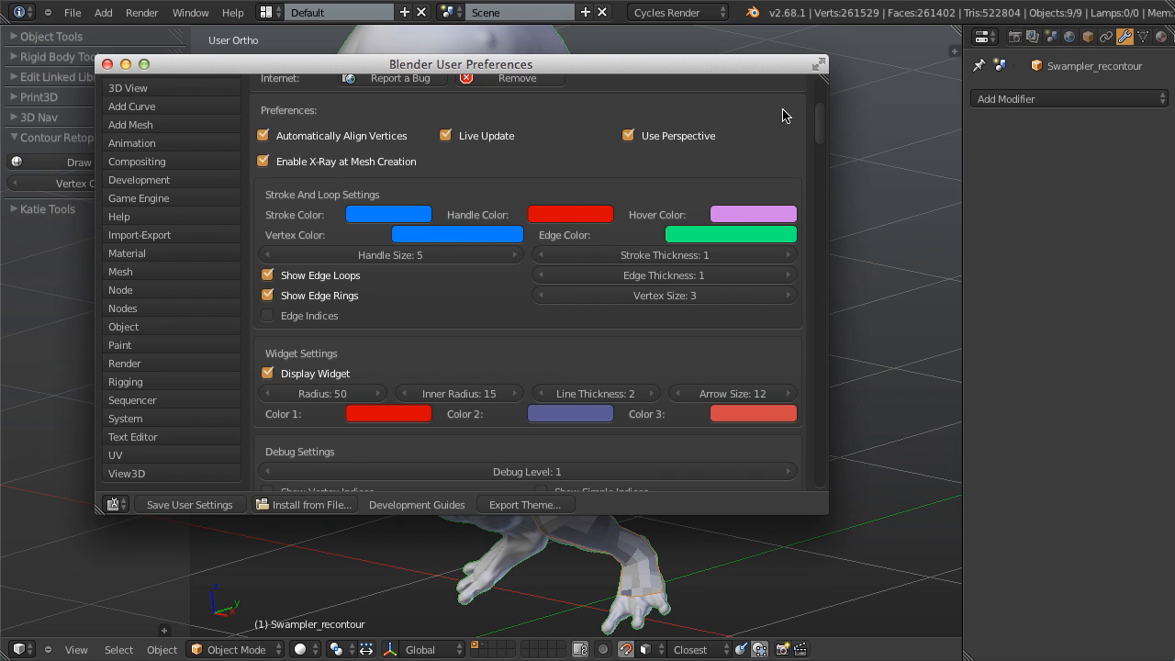
scroll(down, 3)
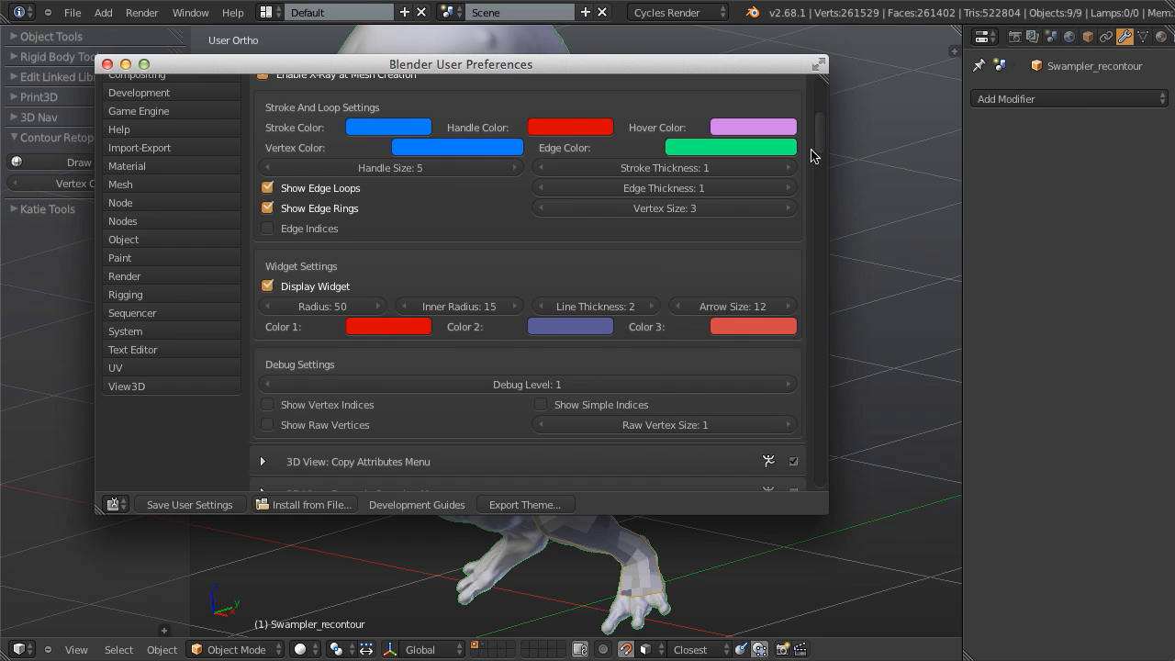
mouse_move(523, 228)
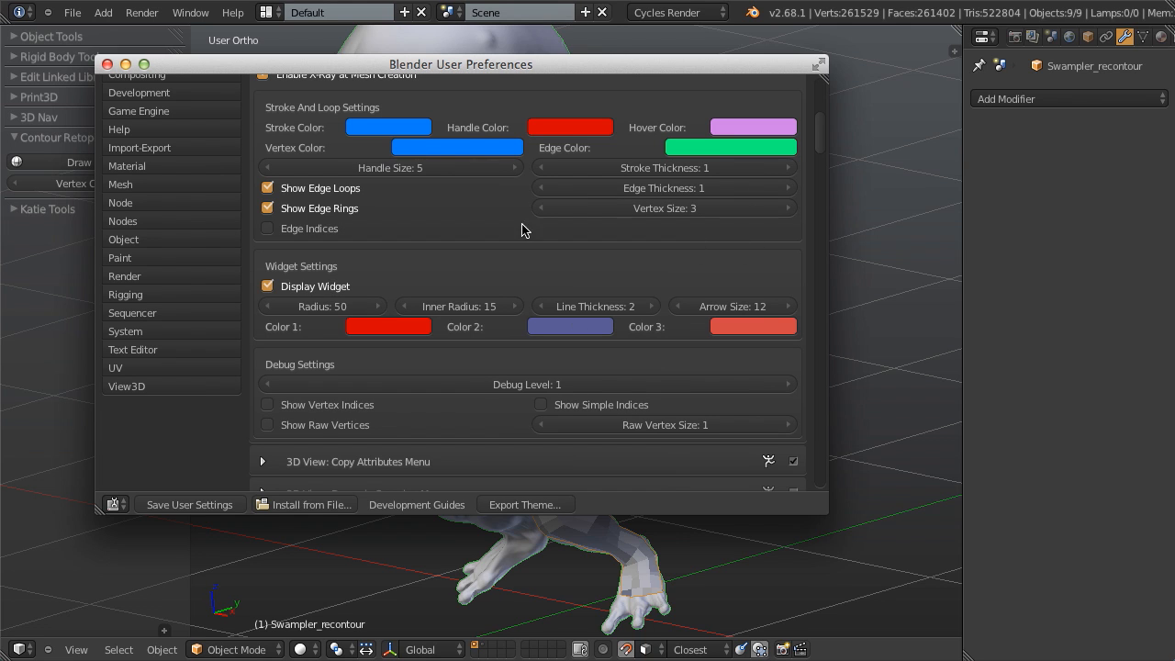
mouse_move(555, 188)
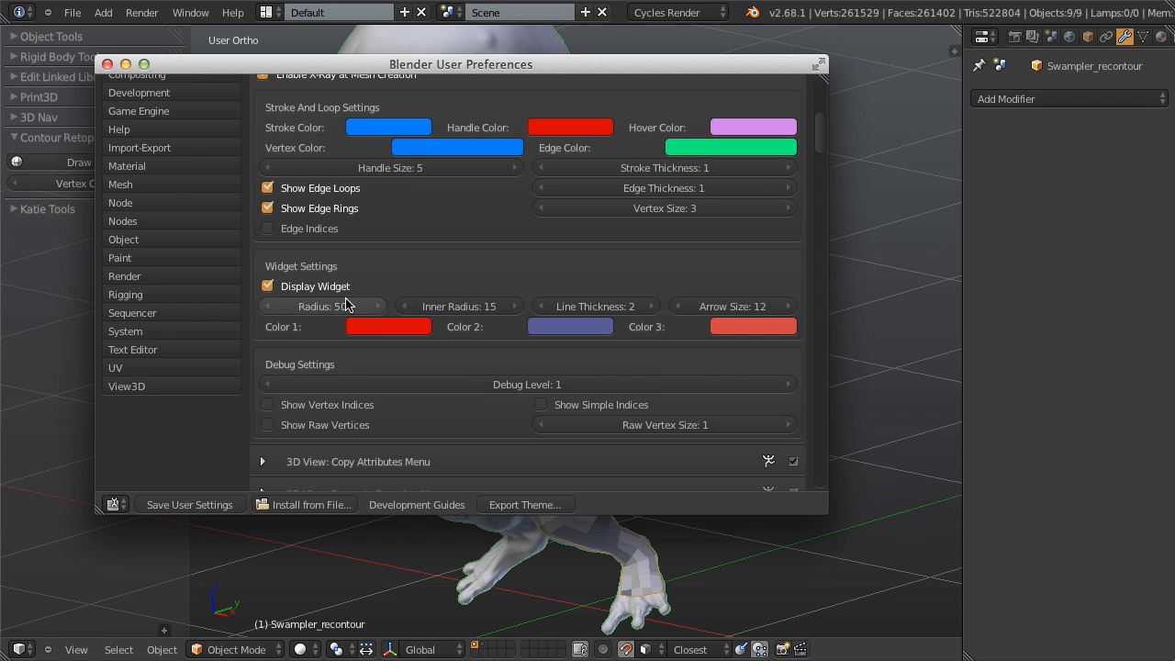
mouse_move(294, 303)
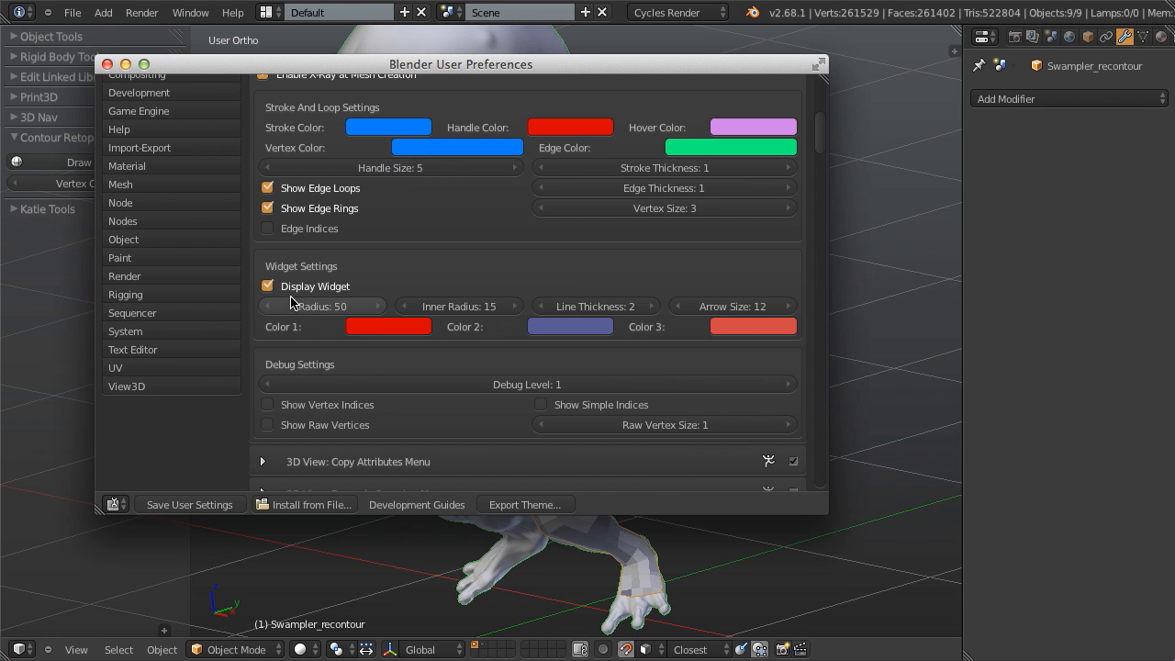
mouse_move(393, 323)
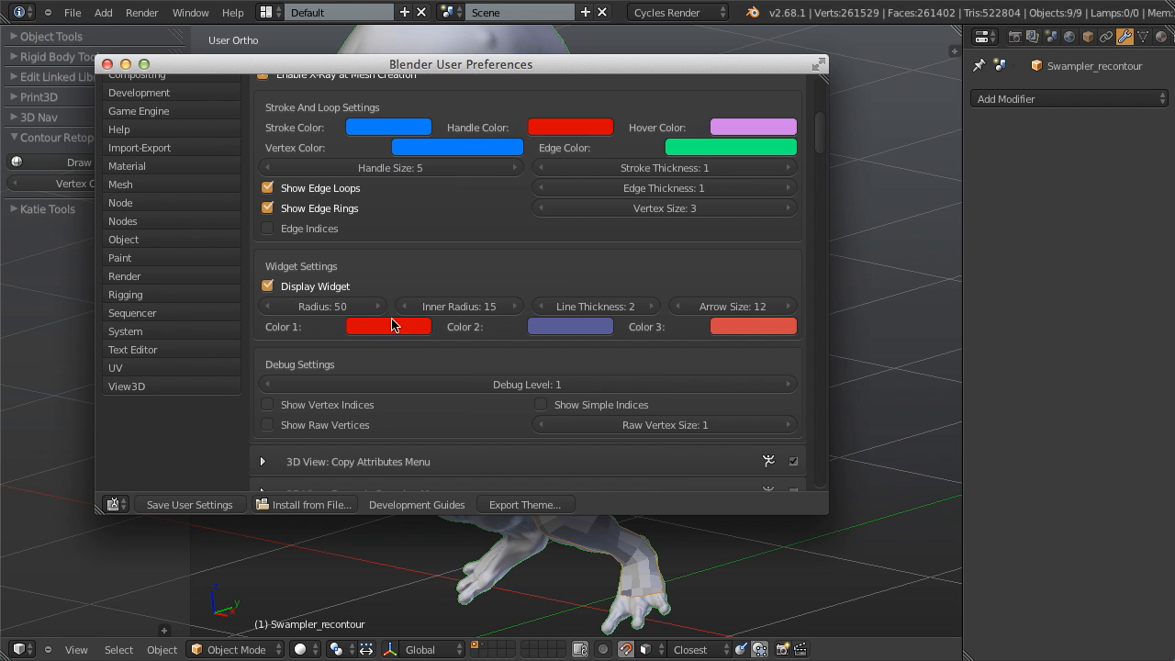
mouse_move(445, 310)
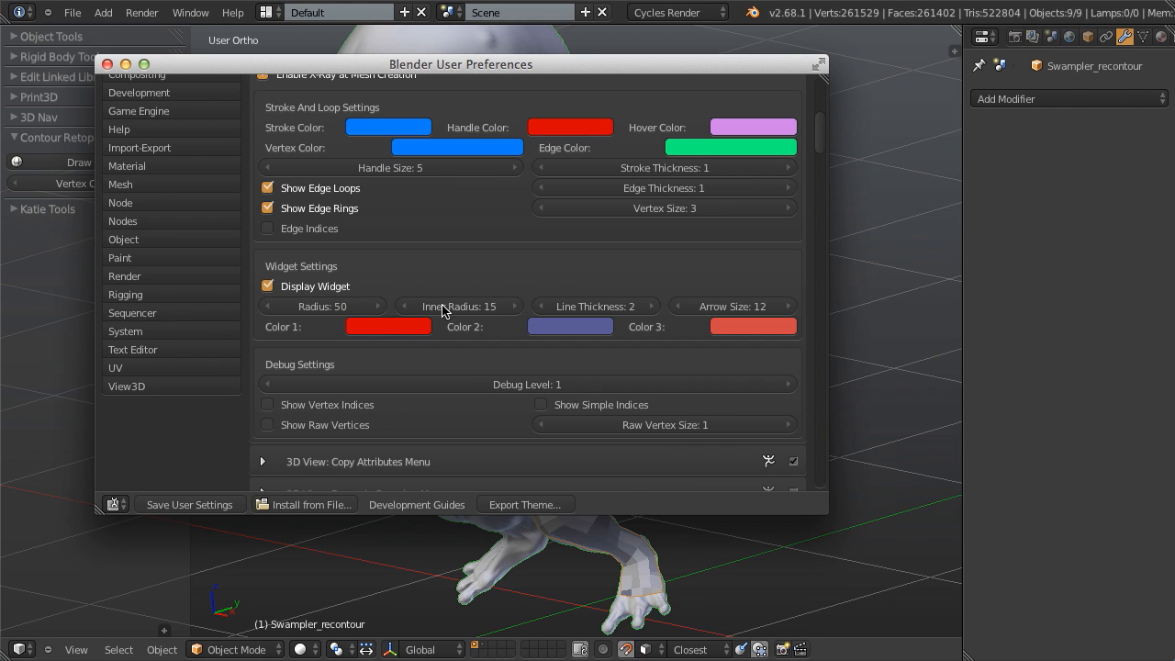
mouse_move(322, 305)
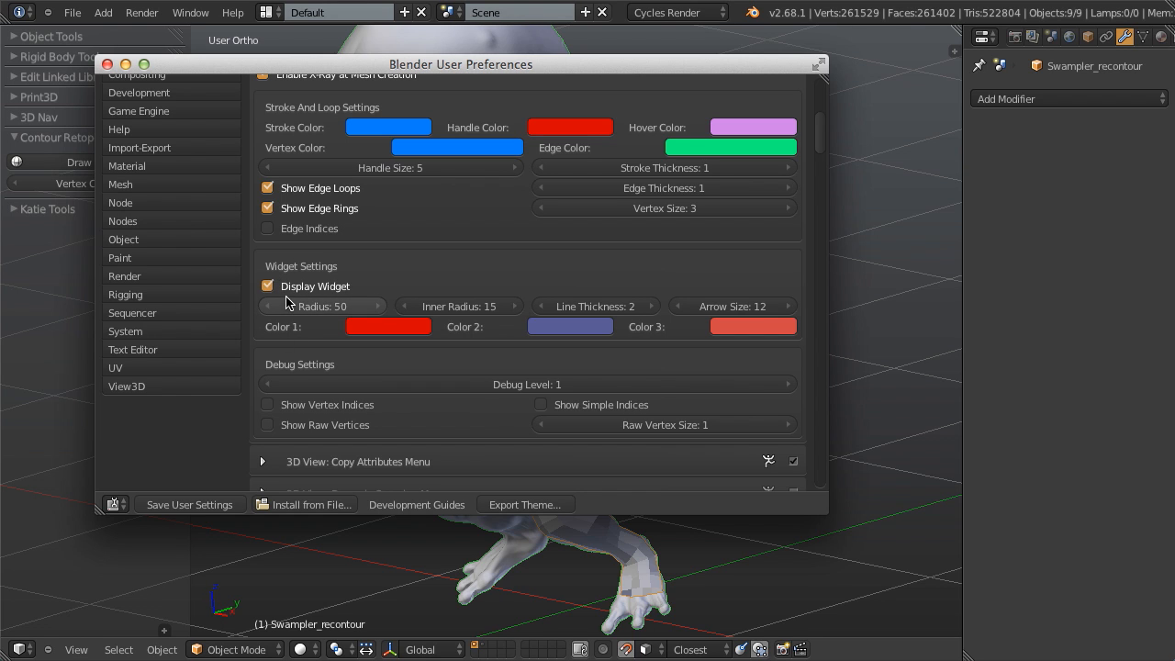
mouse_move(365, 274)
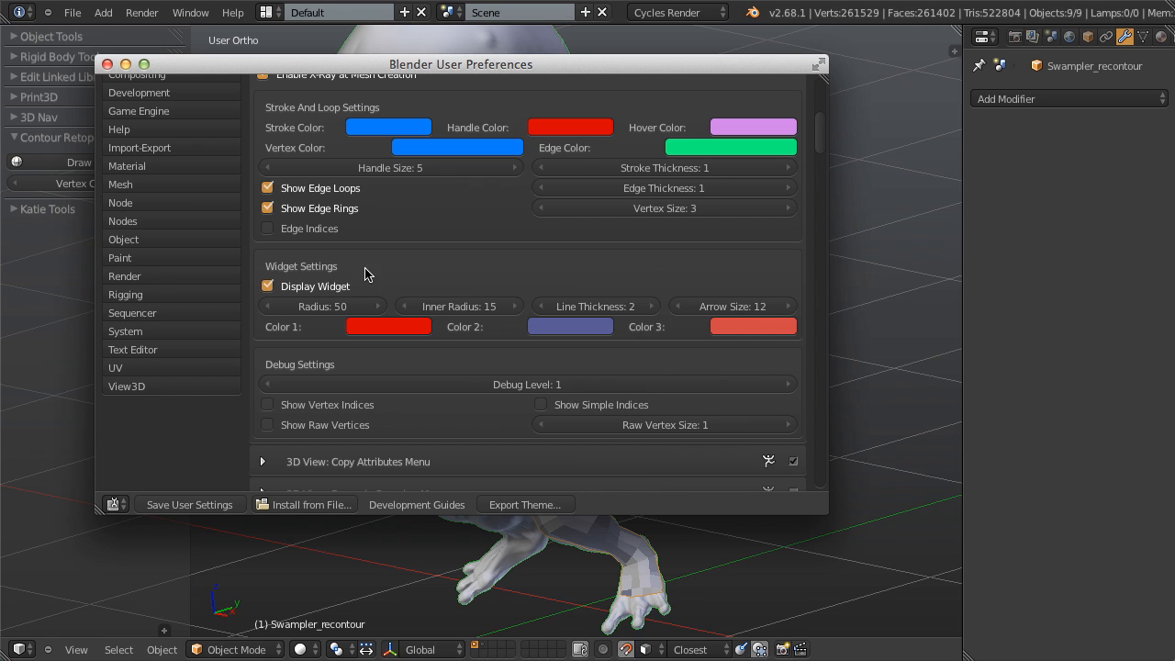
mouse_move(665, 144)
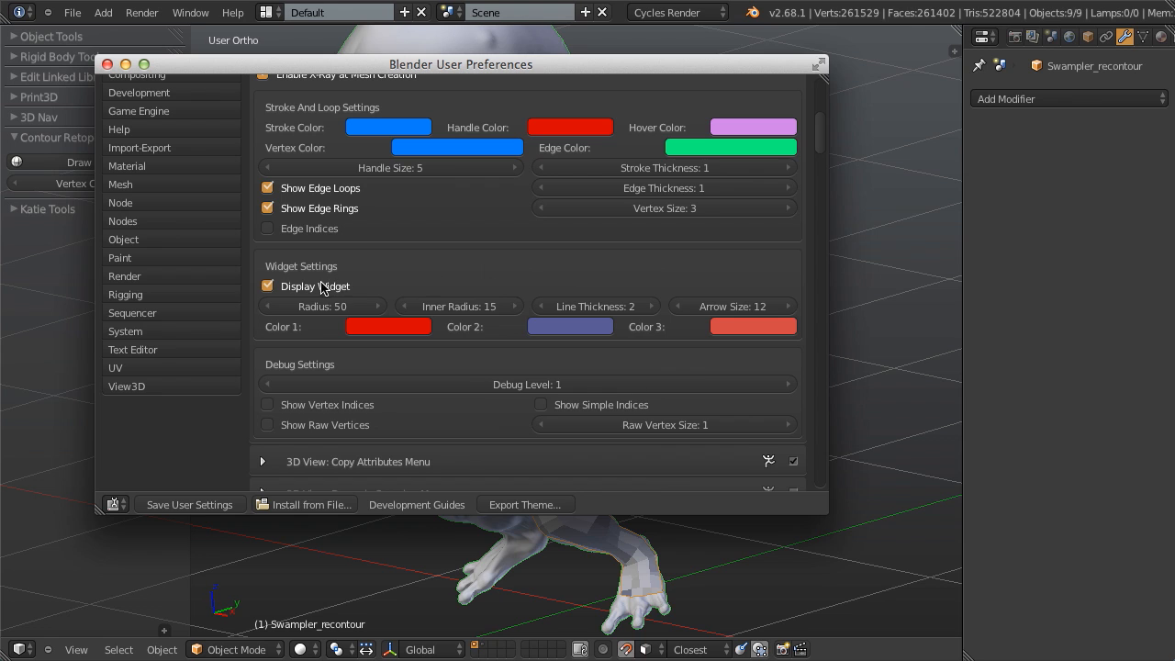
mouse_move(745, 176)
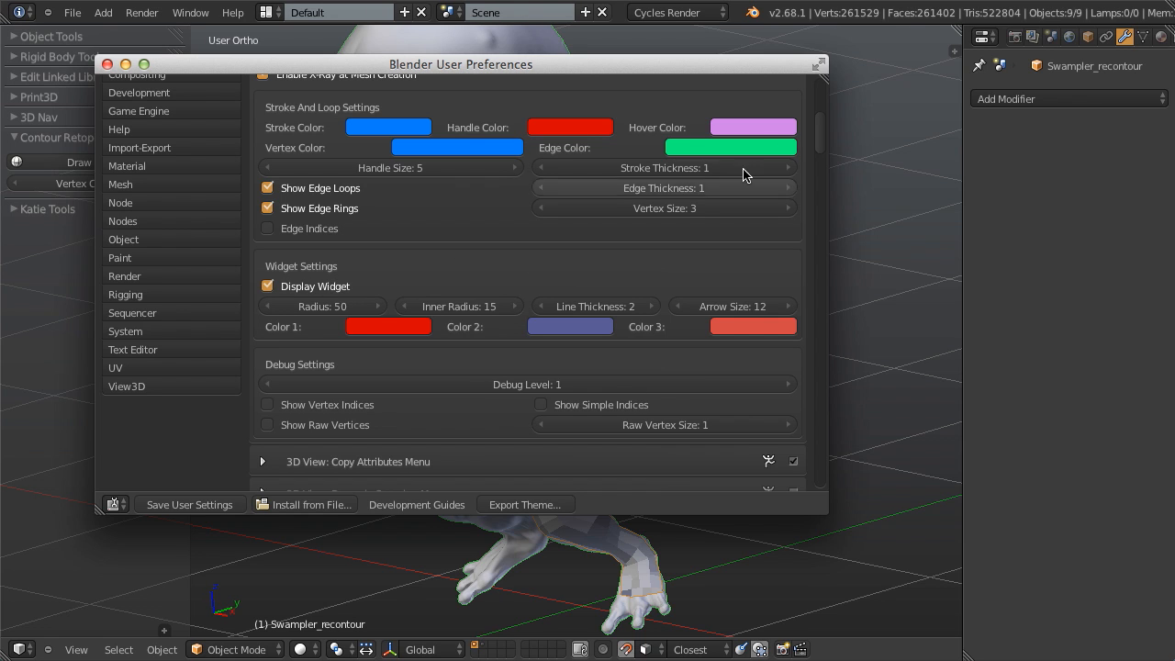
mouse_move(778, 198)
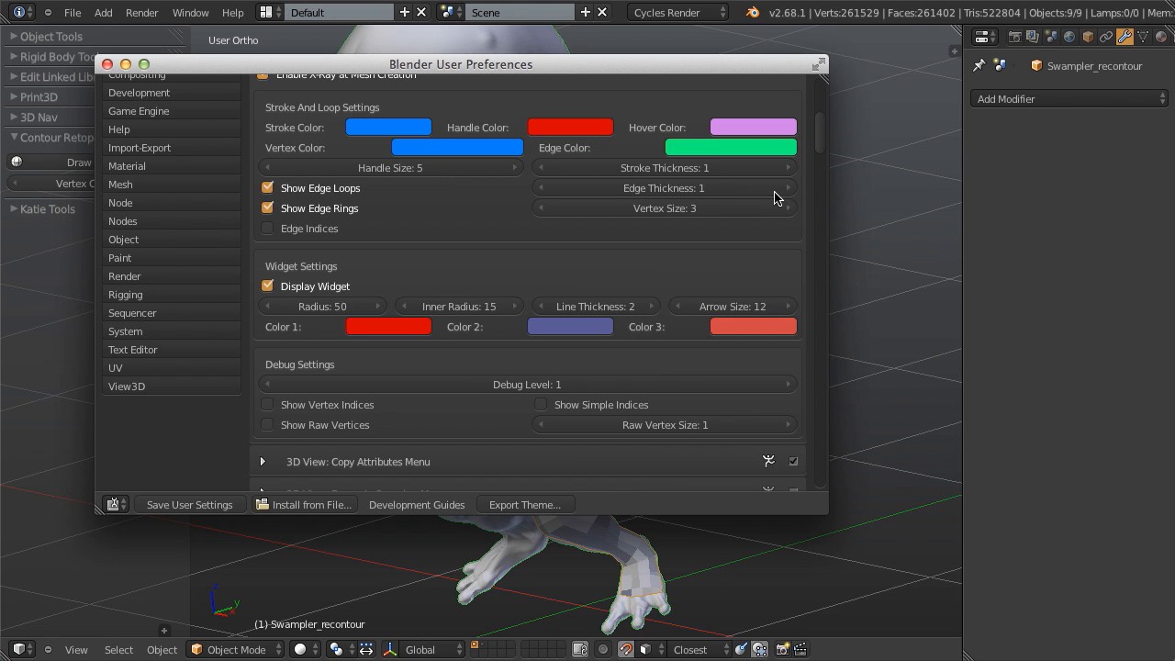
mouse_move(658, 255)
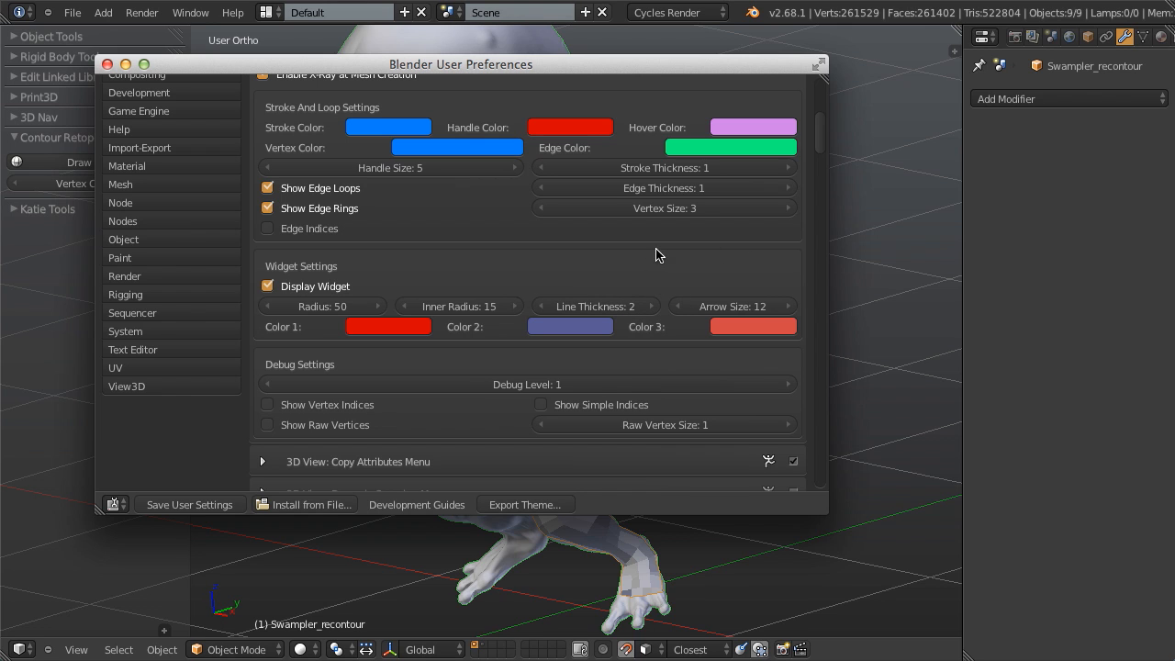
mouse_move(368, 384)
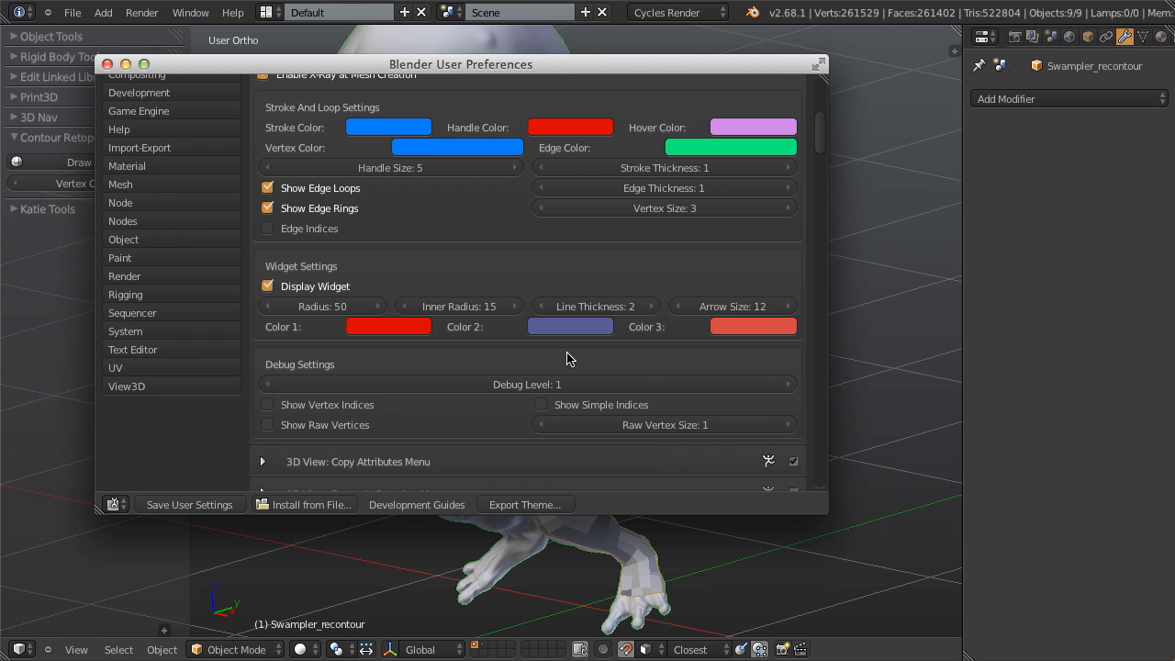
mouse_move(543, 358)
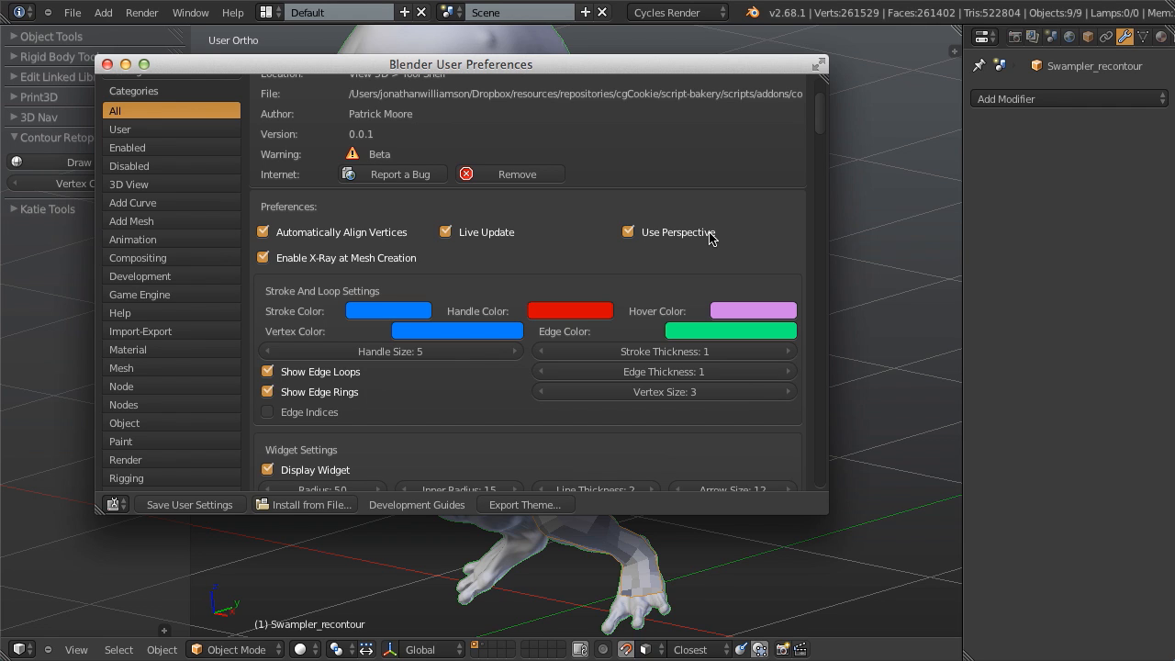
Close the User Preferences window and return to the 3D viewport with the sculpt.
click(628, 231)
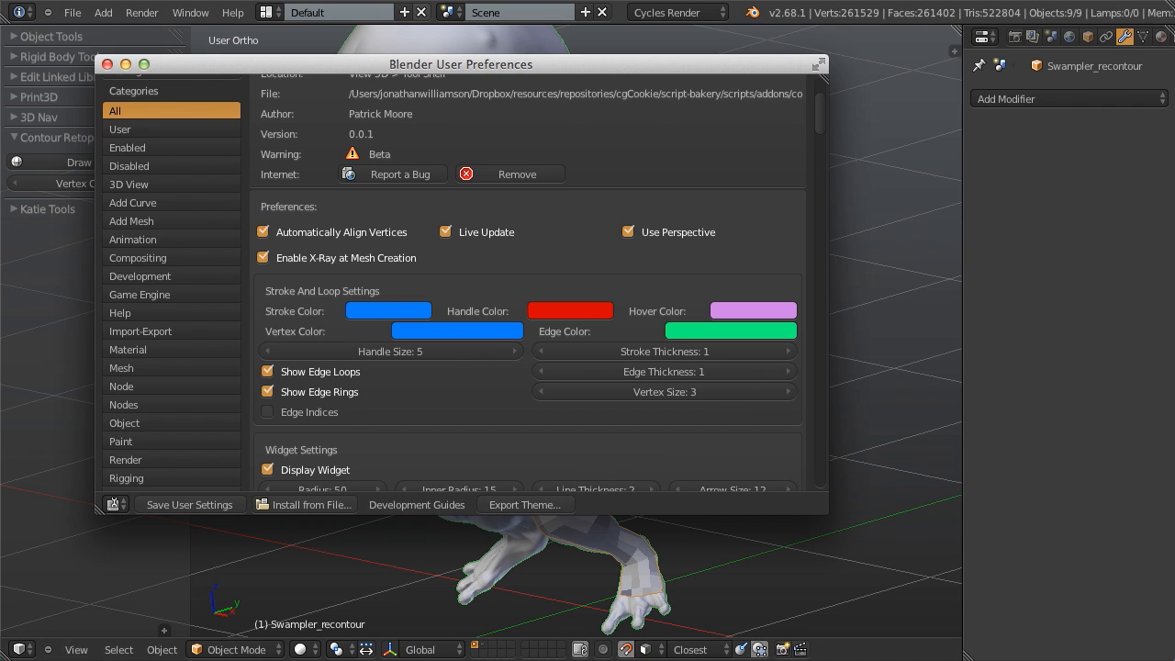
mouse_move(426, 140)
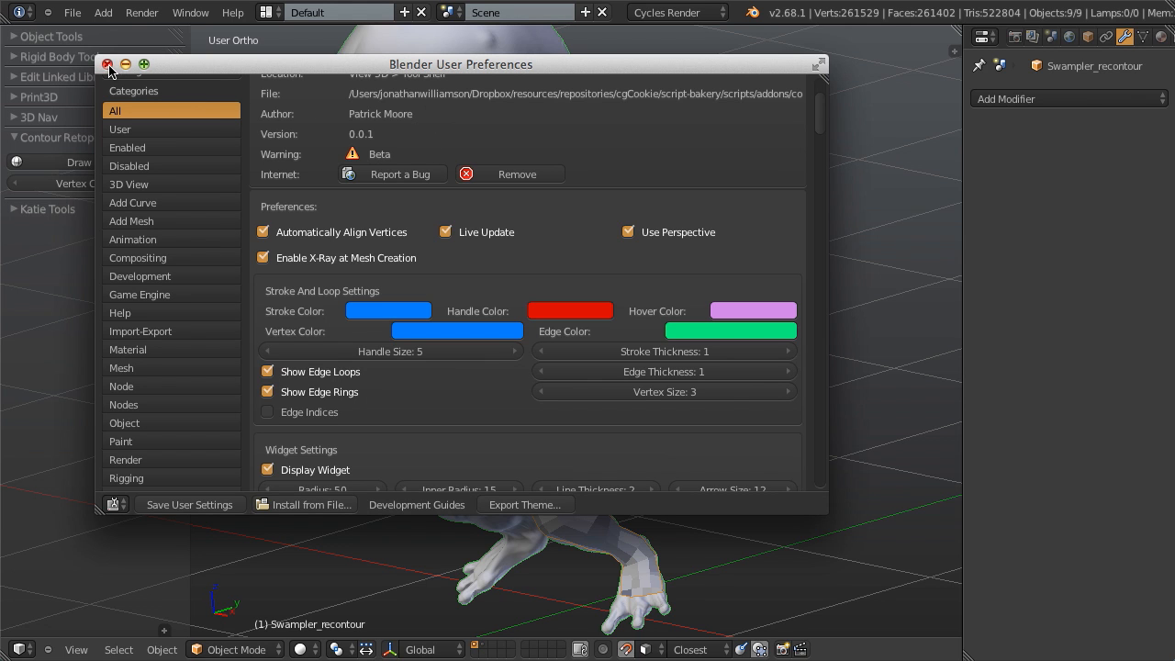
click(106, 65)
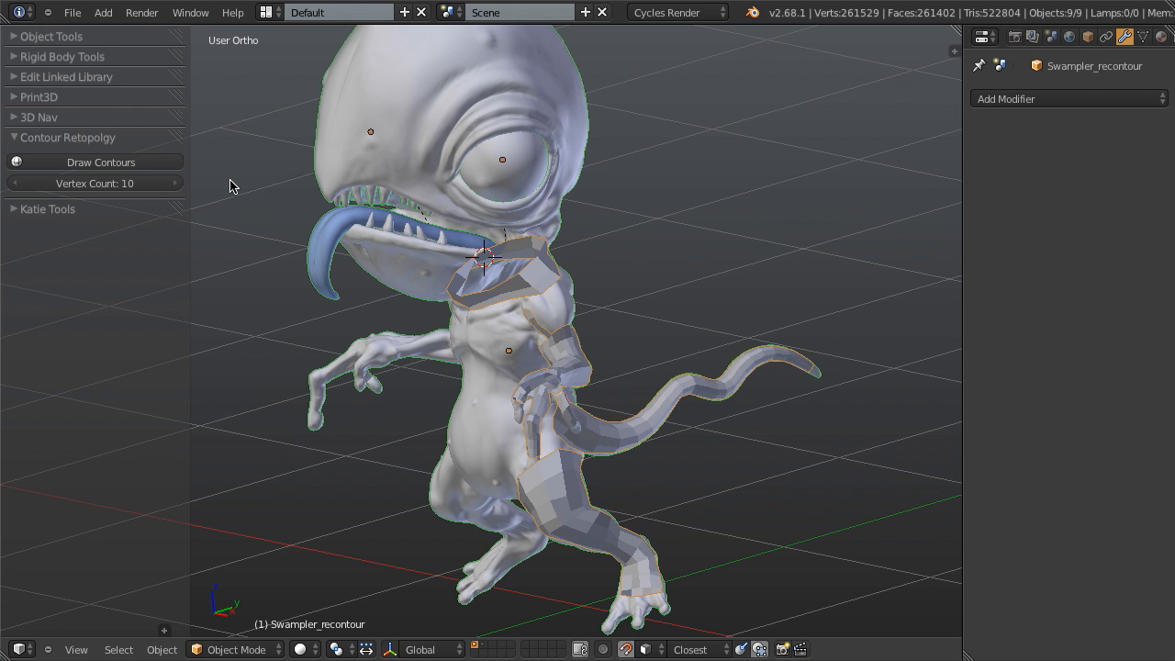